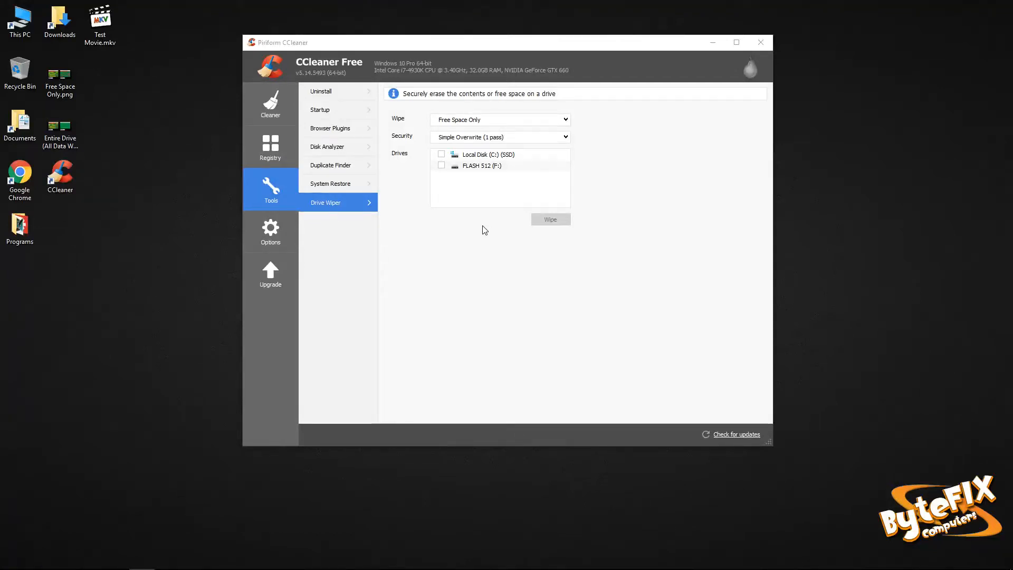
pyautogui.moveTo(462, 239)
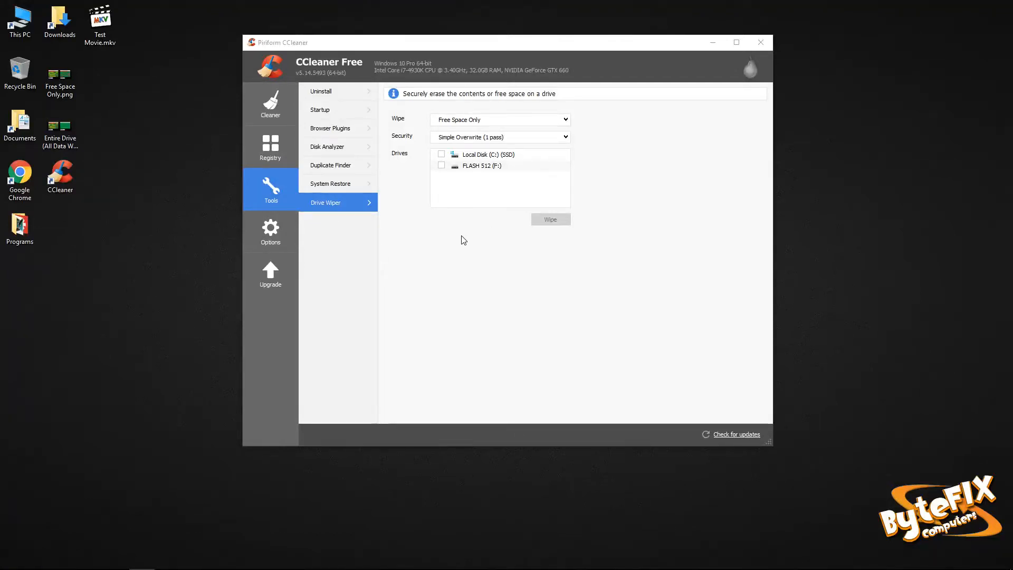
pyautogui.moveTo(425, 233)
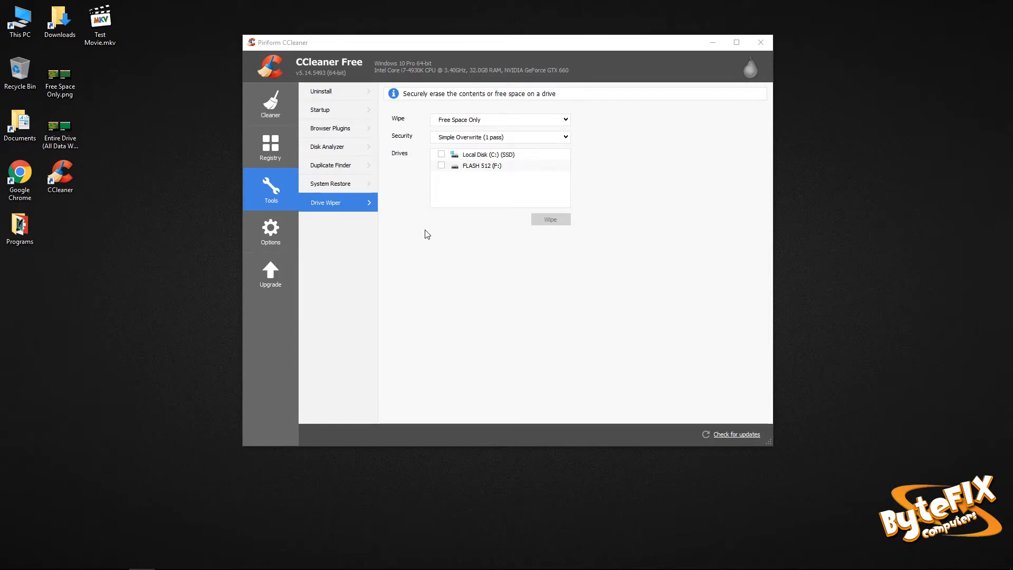
pyautogui.moveTo(431, 234)
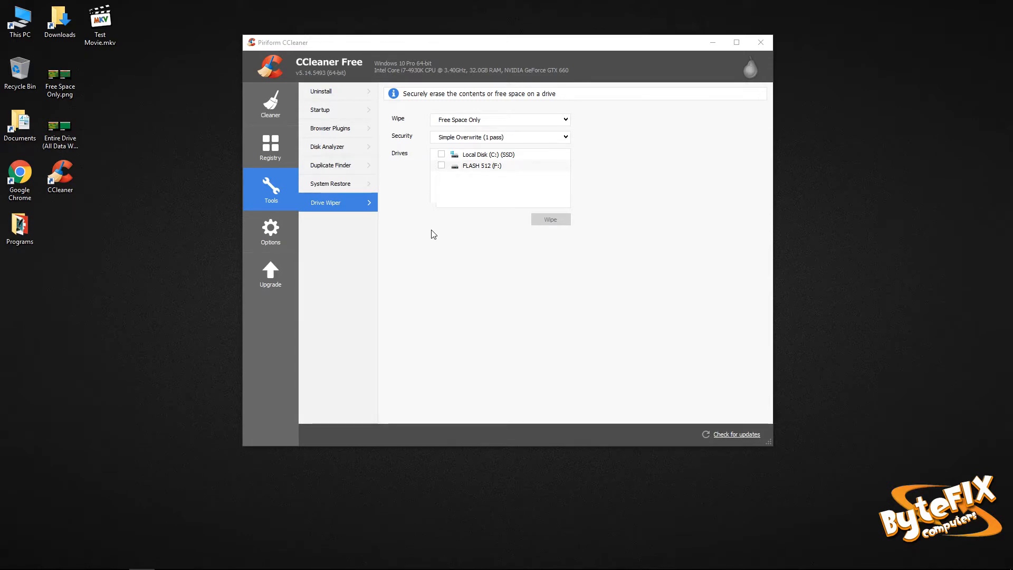
# Step: Minimize CCleaner and open the Free Space Only.png diagram from the desktop in Paint
pyautogui.click(498, 120)
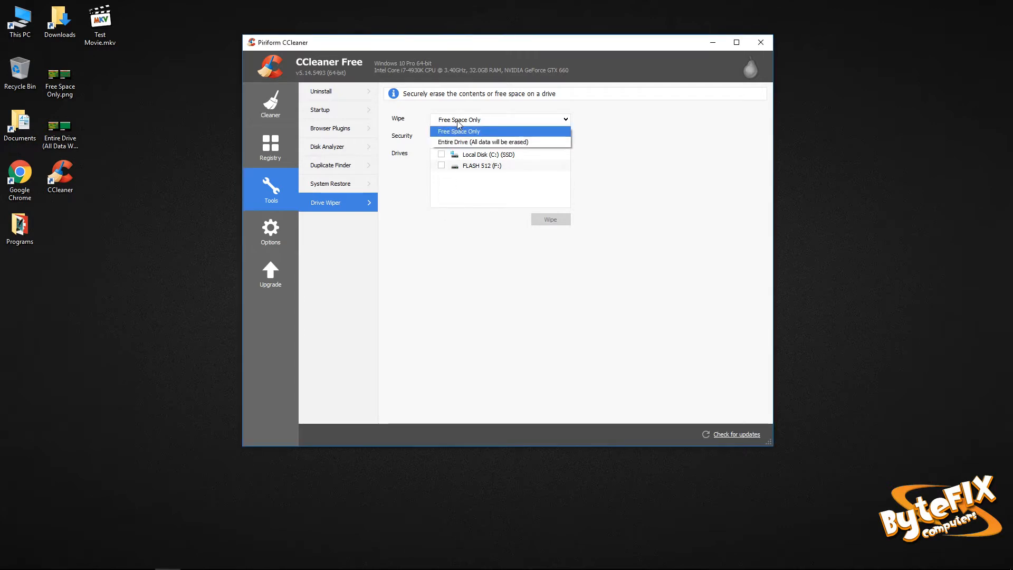
pyautogui.moveTo(481, 141)
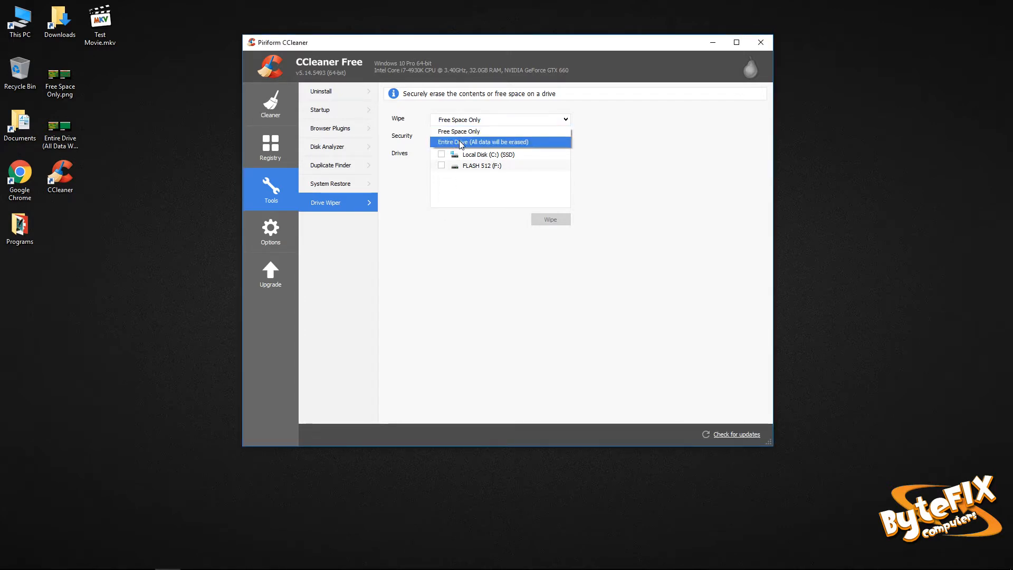
pyautogui.moveTo(626, 154)
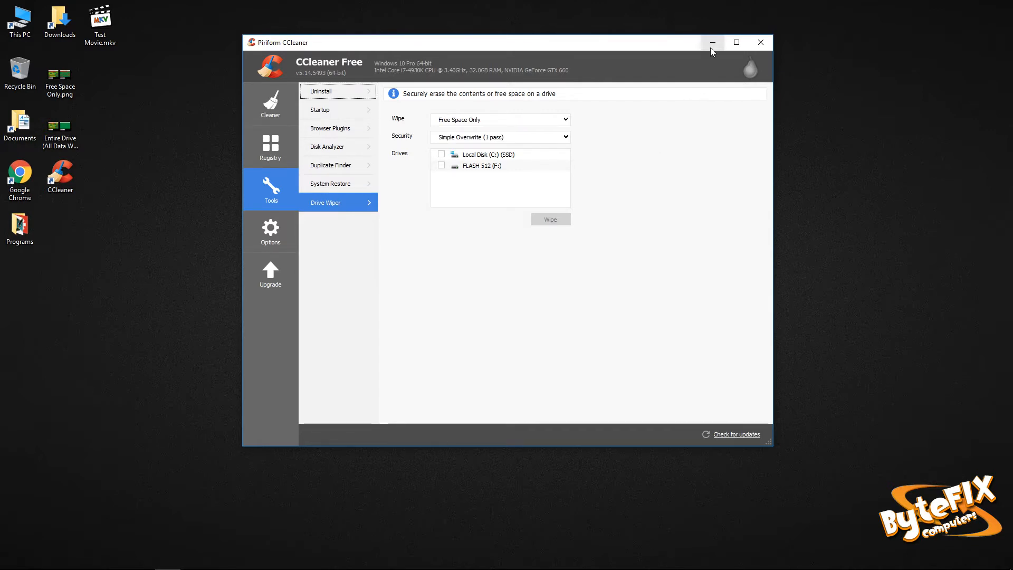
pyautogui.click(711, 42)
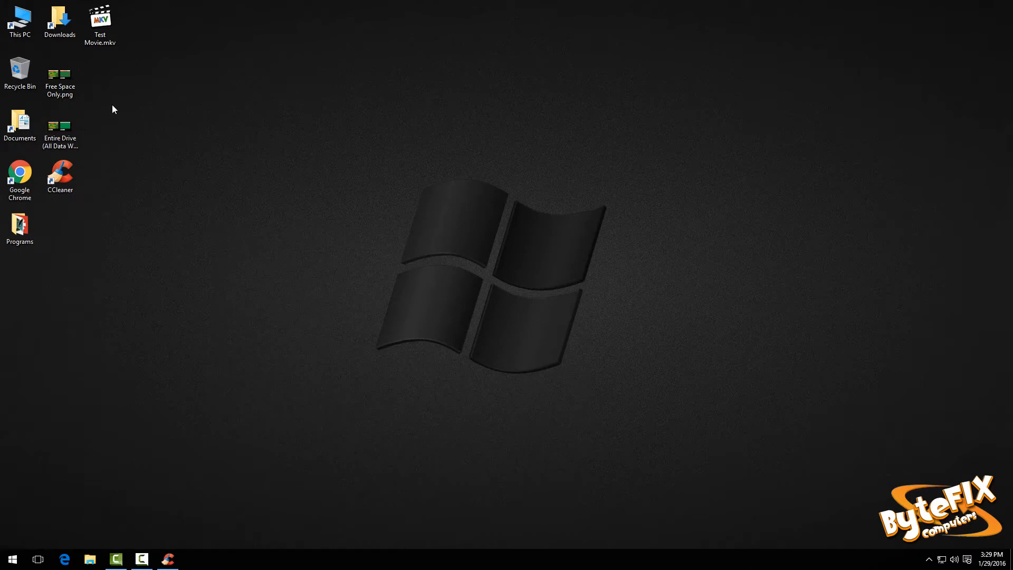
pyautogui.doubleClick(59, 75)
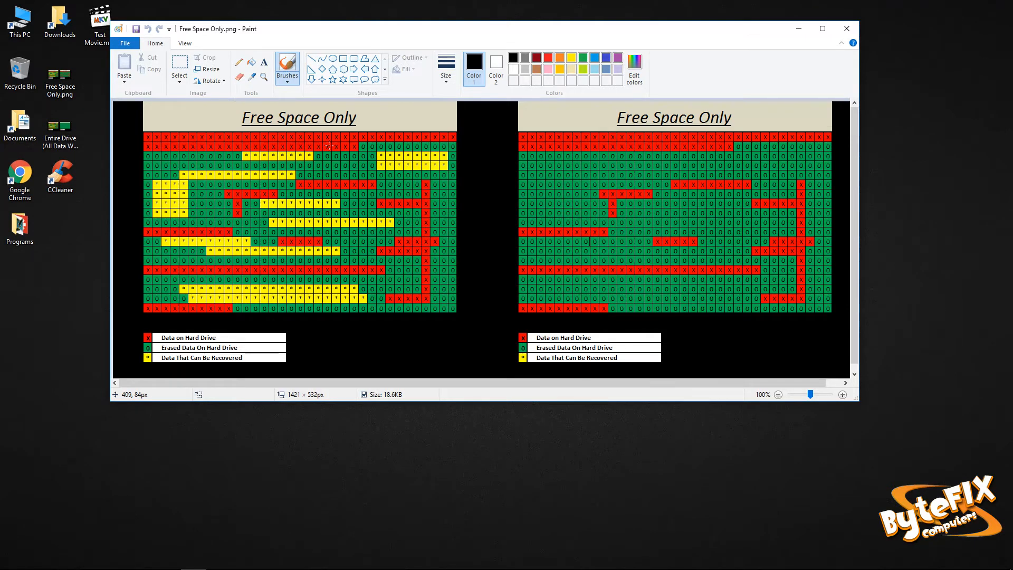
pyautogui.moveTo(333, 161)
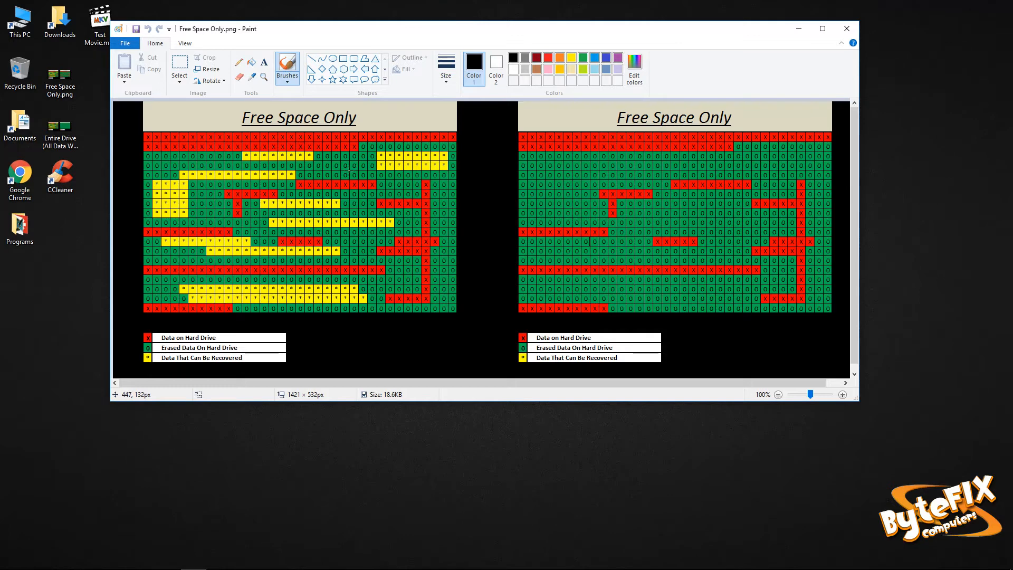
pyautogui.moveTo(350, 170)
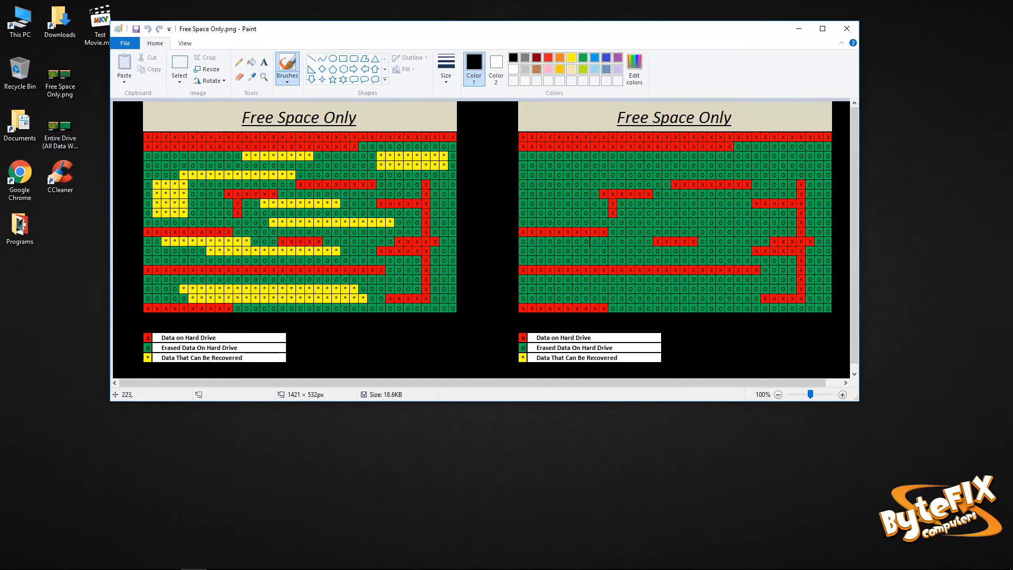
pyautogui.moveTo(571, 157)
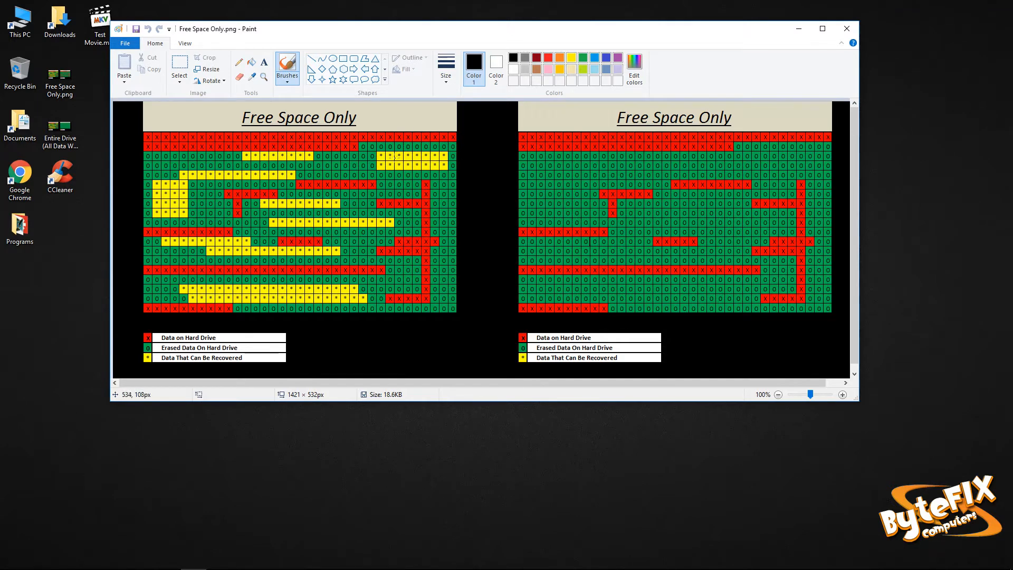
pyautogui.moveTo(398, 157)
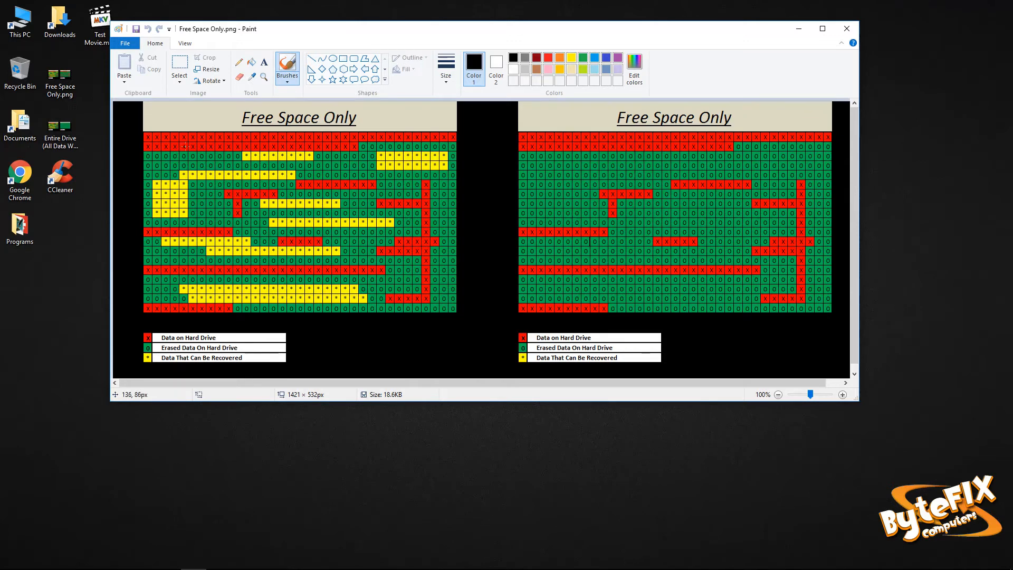
pyautogui.moveTo(200, 173)
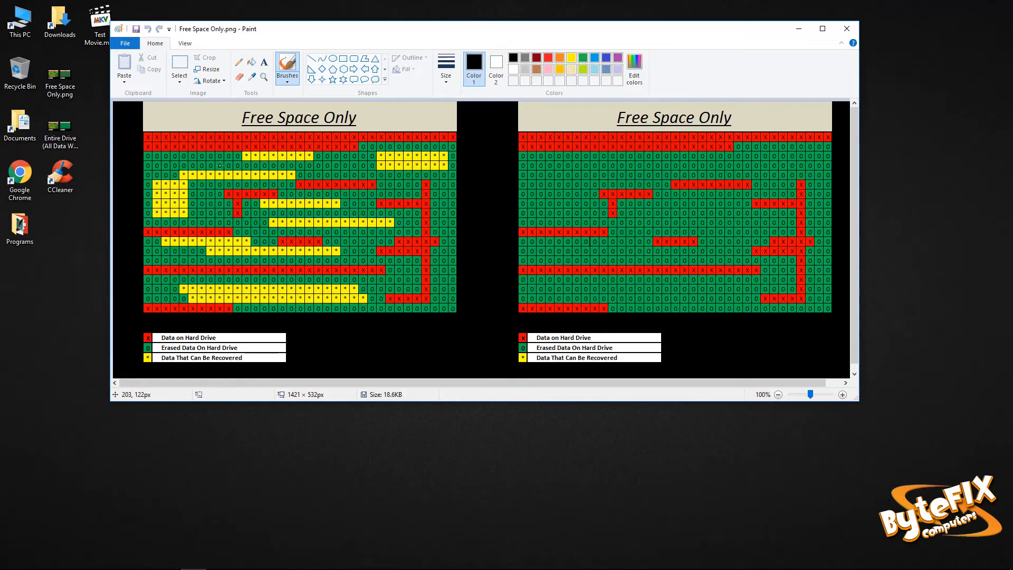
pyautogui.moveTo(768, 12)
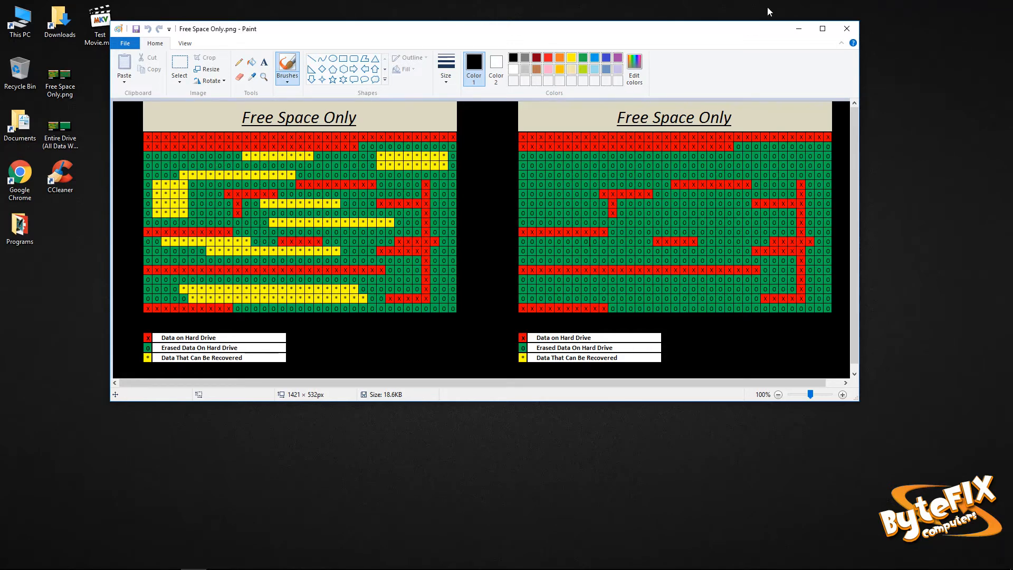
# Step: Close the Free Space Only diagram and open Entire Drive (All Data Will Be Erased).png
pyautogui.click(845, 29)
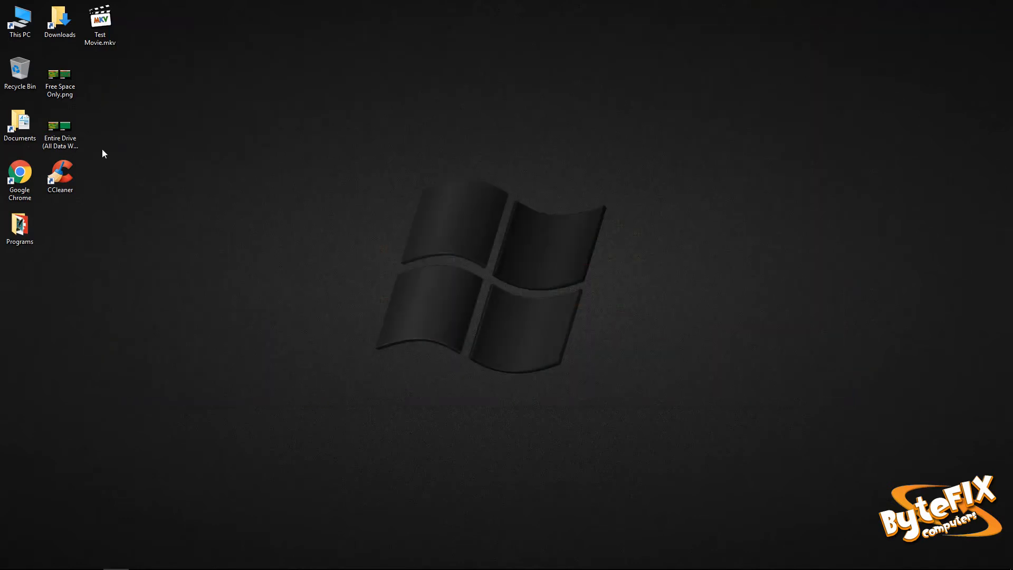
pyautogui.doubleClick(59, 127)
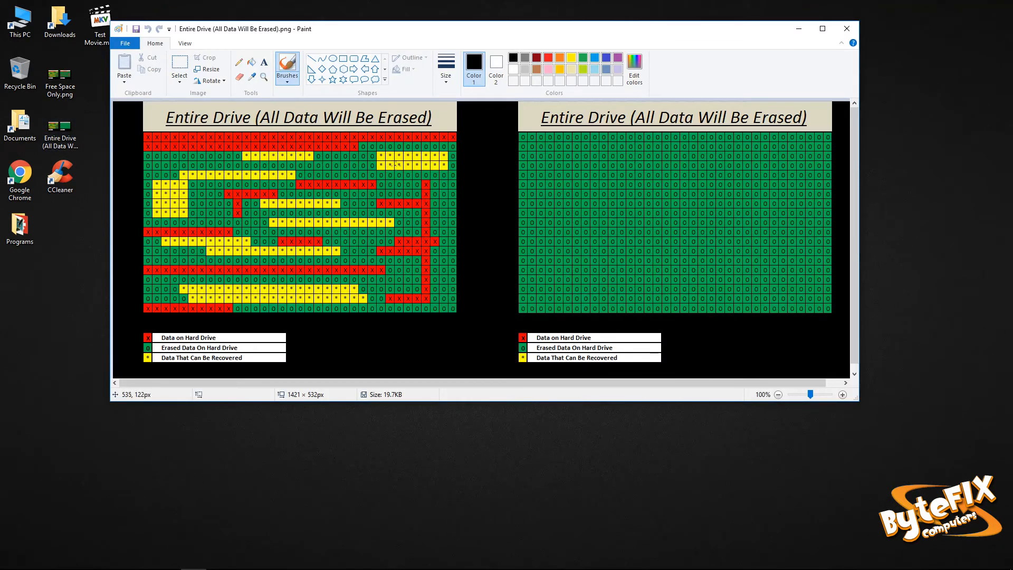
pyautogui.moveTo(516, 170)
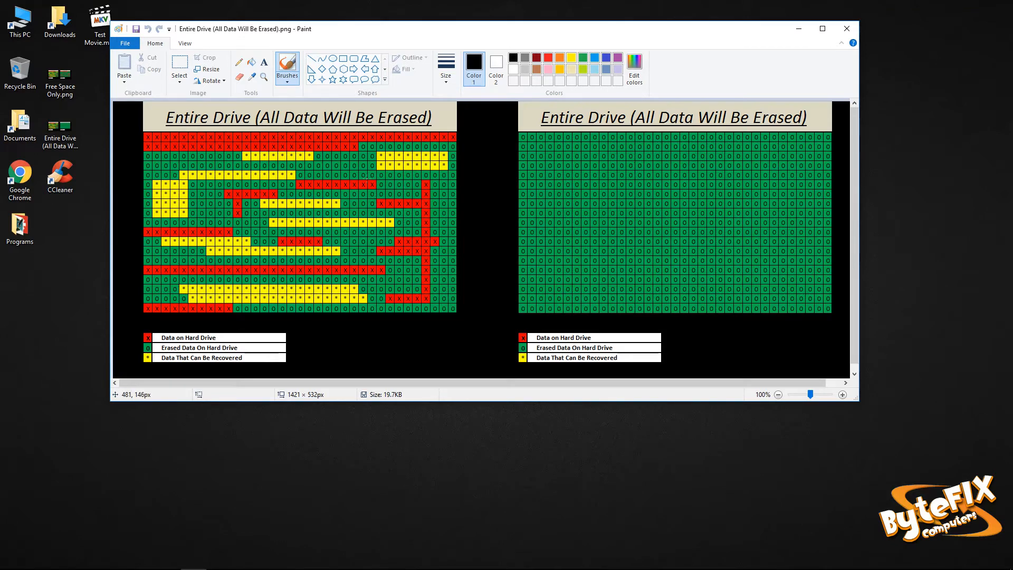
pyautogui.moveTo(213, 132)
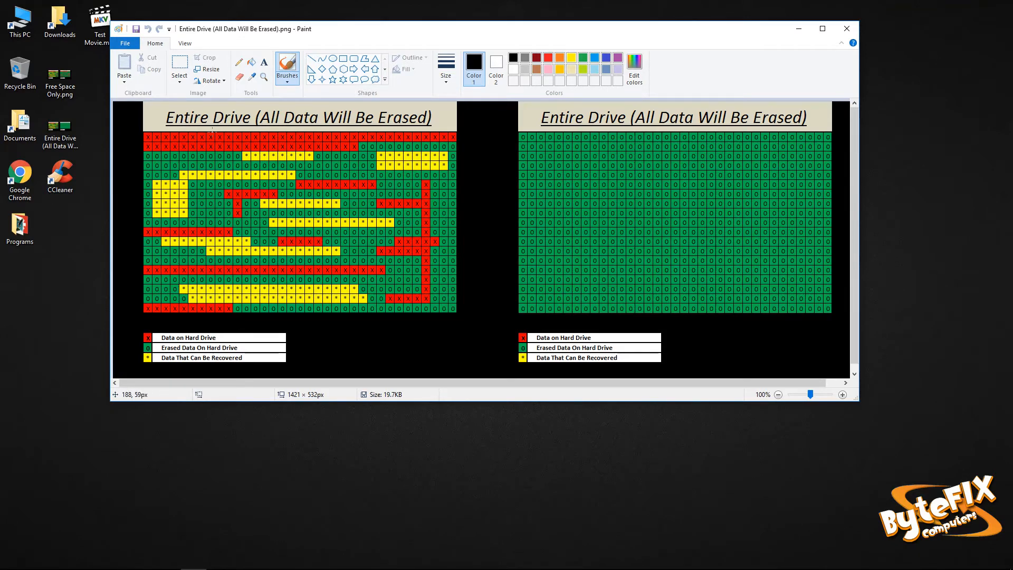
pyautogui.moveTo(283, 183)
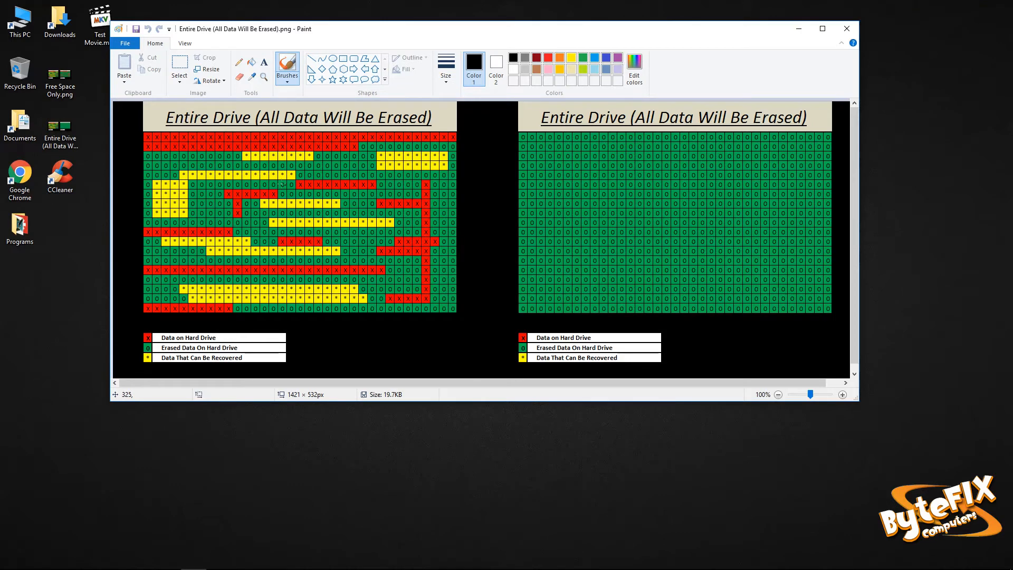
pyautogui.moveTo(285, 187)
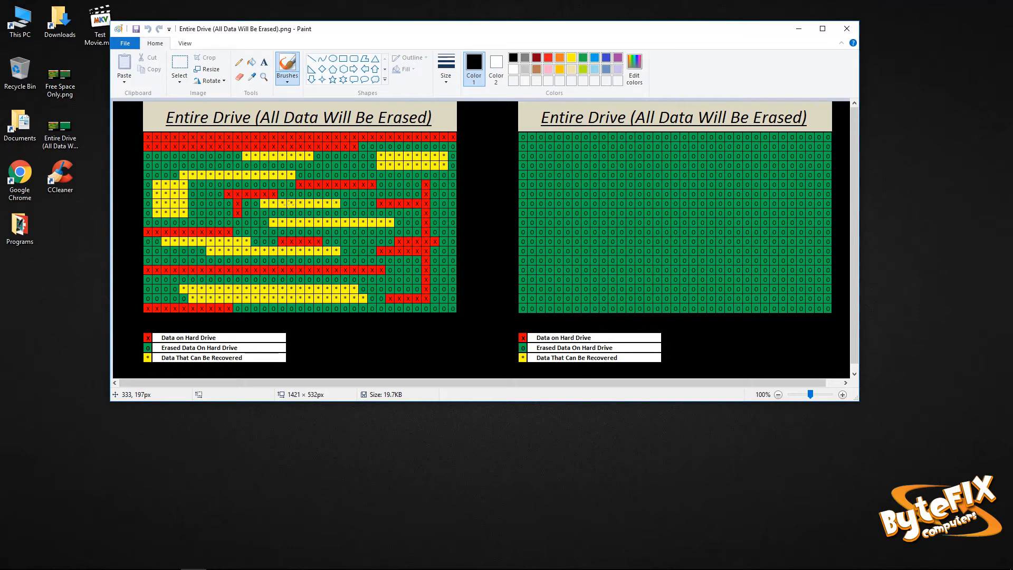
pyautogui.moveTo(553, 119)
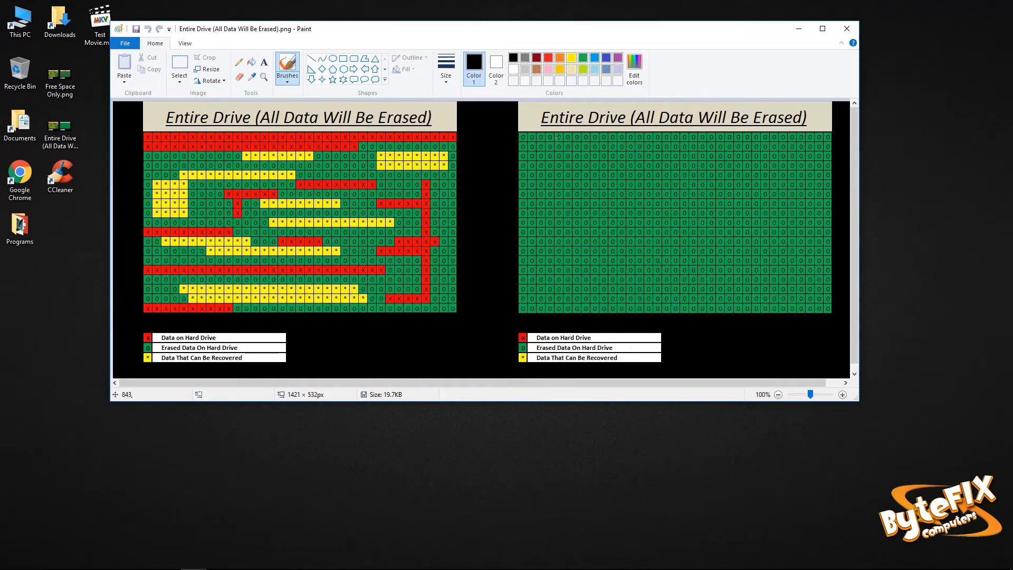
pyautogui.moveTo(530, 139)
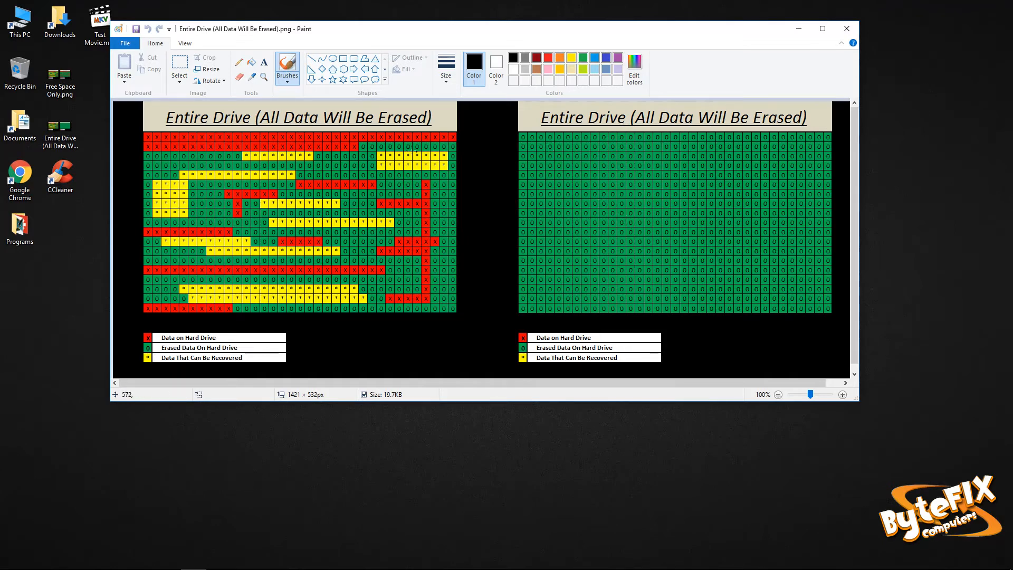
pyautogui.moveTo(610, 195)
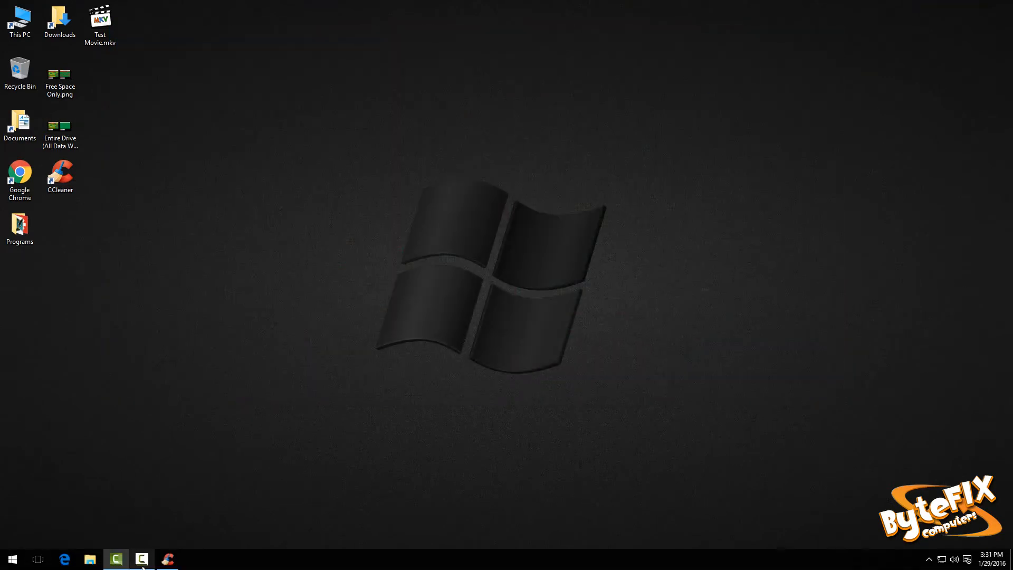
# Step: Restore CCleaner and set Drive Wiper's Wipe option to 'Entire Drive (All data will be erased)'
pyautogui.click(141, 558)
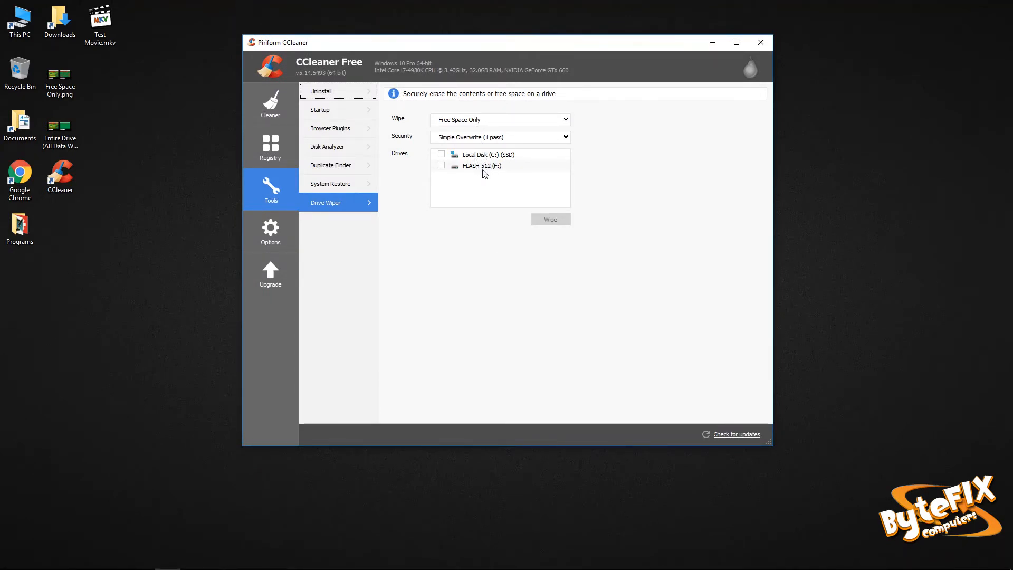
pyautogui.moveTo(487, 171)
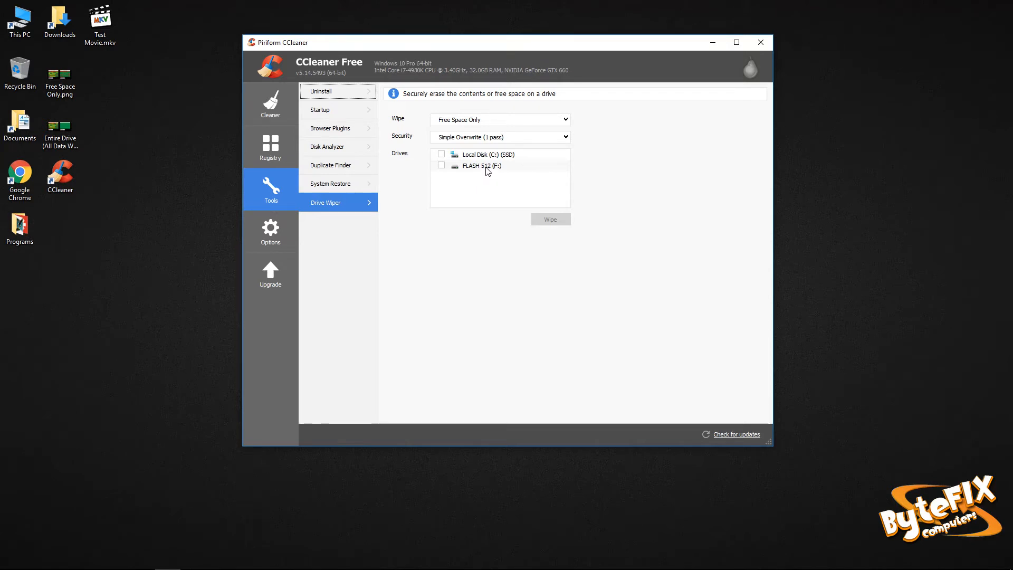
pyautogui.click(498, 119)
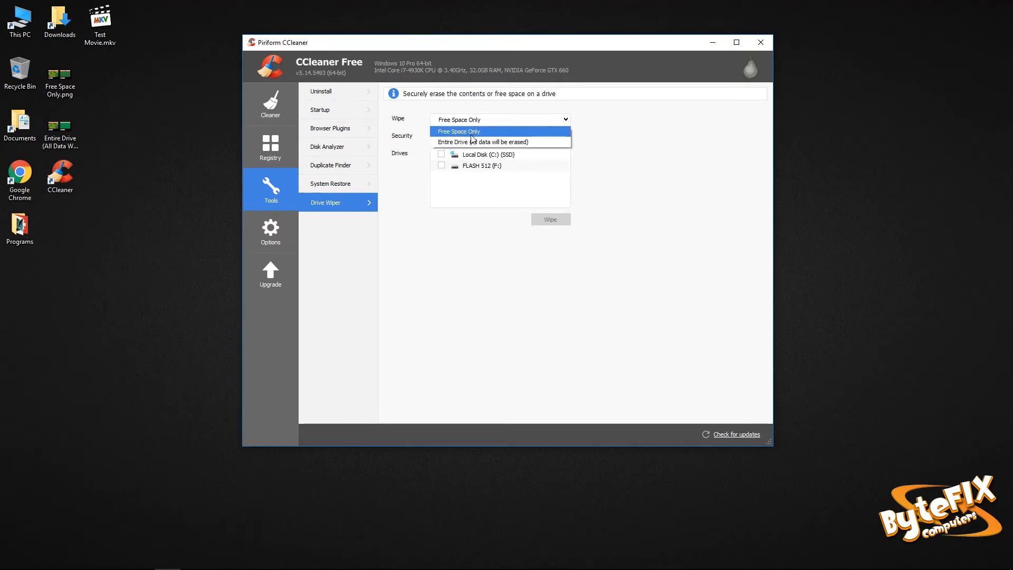
pyautogui.moveTo(483, 142)
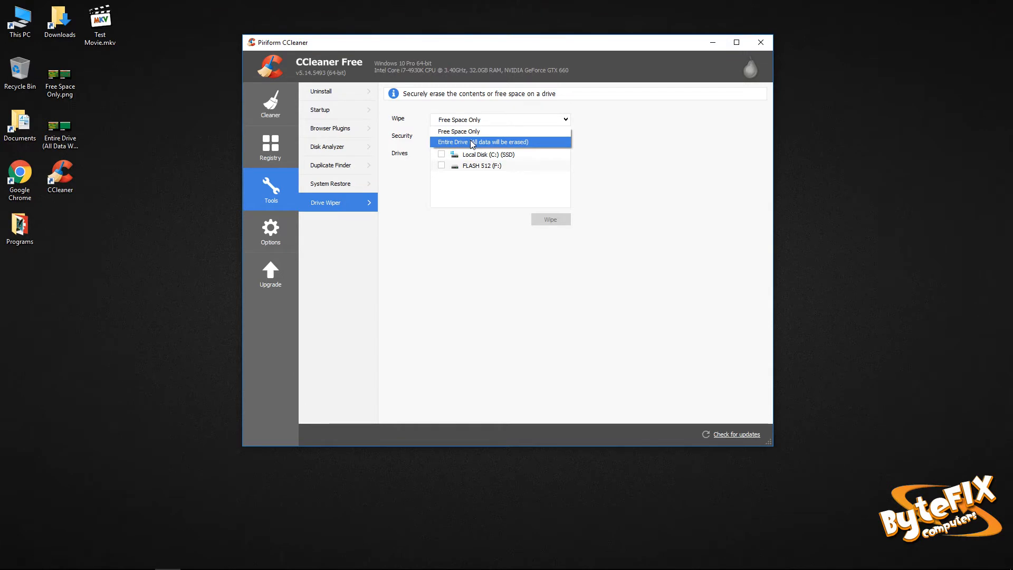
pyautogui.click(482, 141)
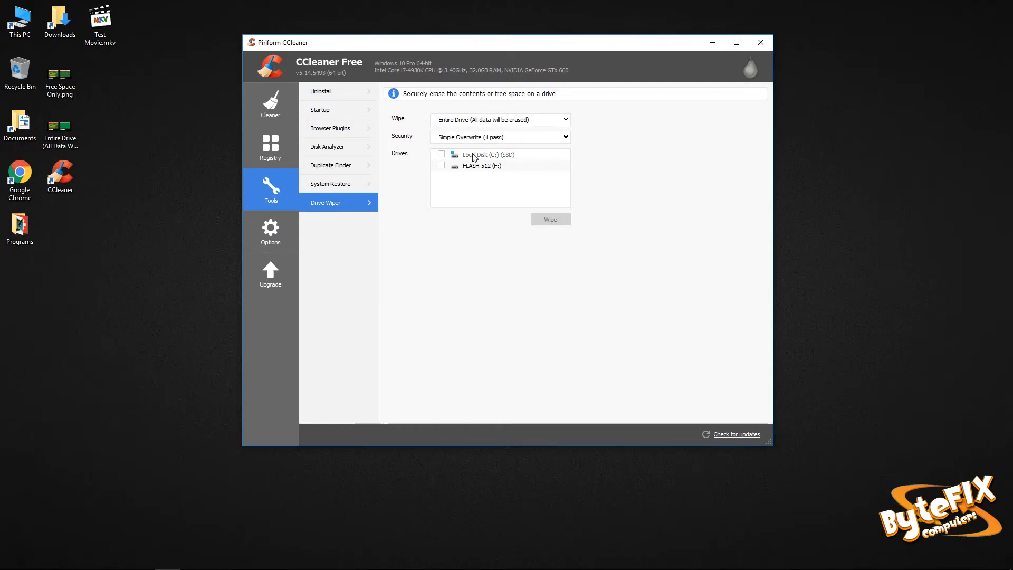
pyautogui.moveTo(450, 157)
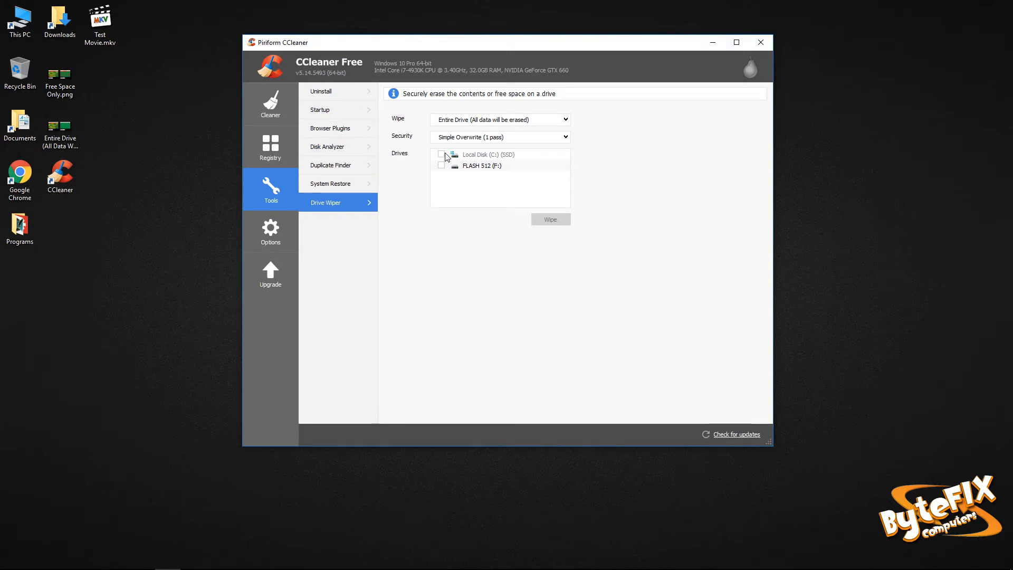
pyautogui.moveTo(476, 175)
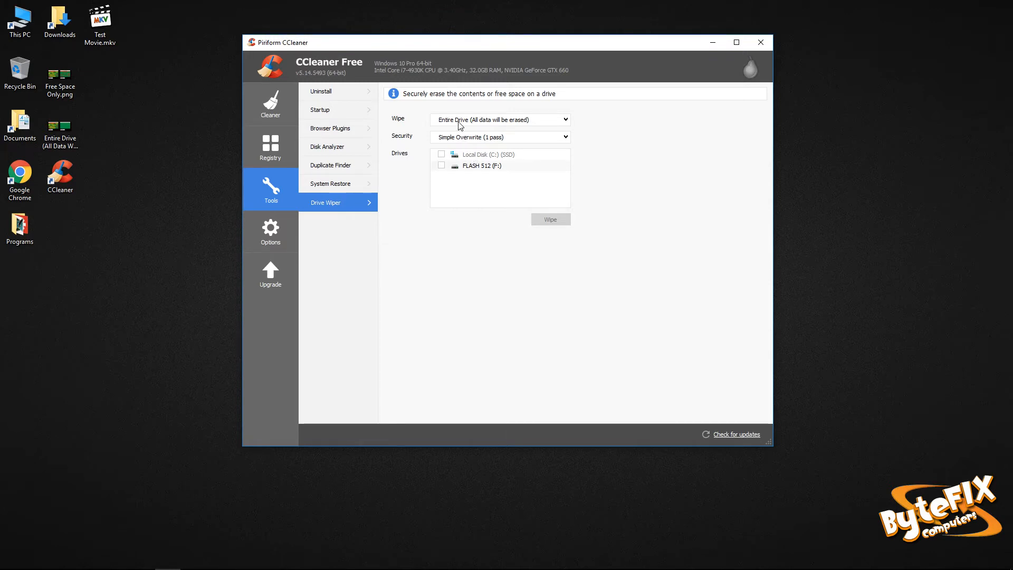
# Step: Set Wipe back to Free Space Only and show the 1, 3, 7 or 35-pass security options
pyautogui.click(498, 119)
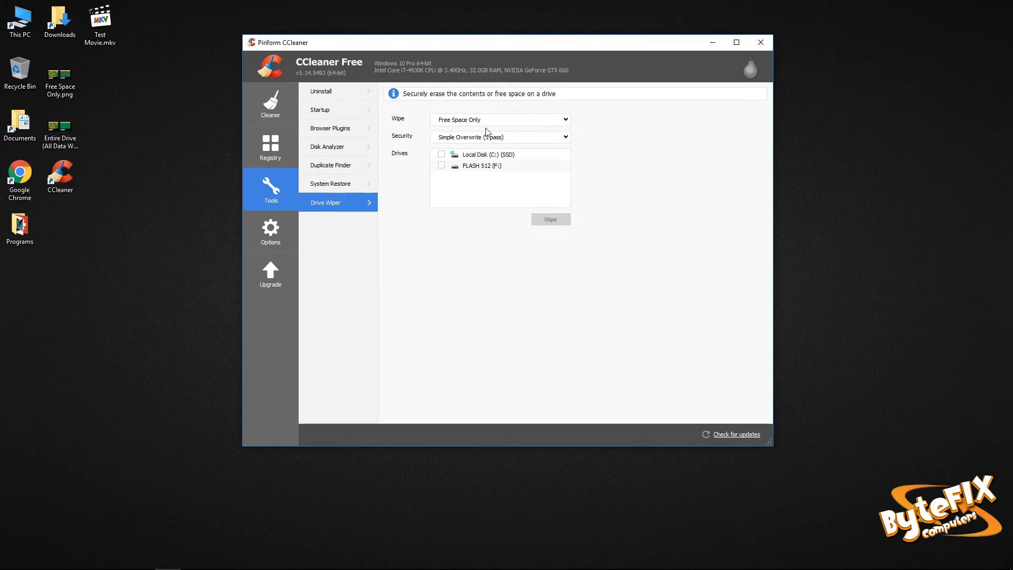
pyautogui.moveTo(483, 144)
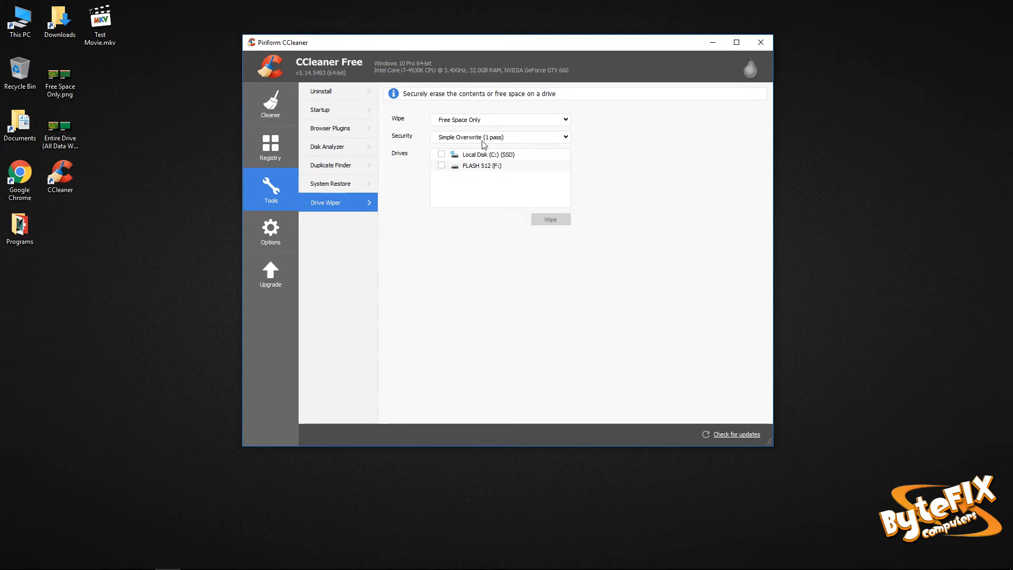
pyautogui.click(498, 136)
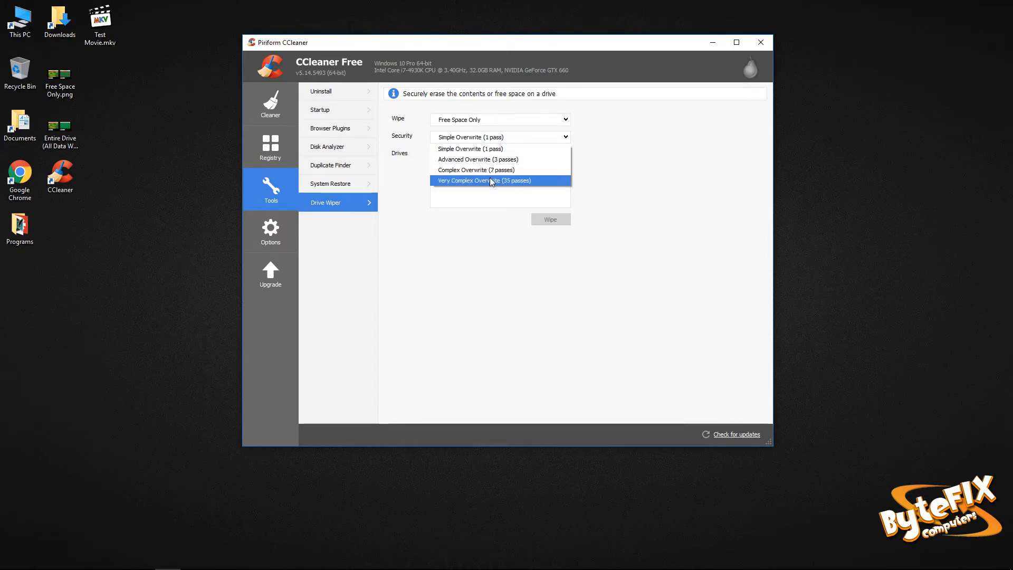
pyautogui.moveTo(492, 169)
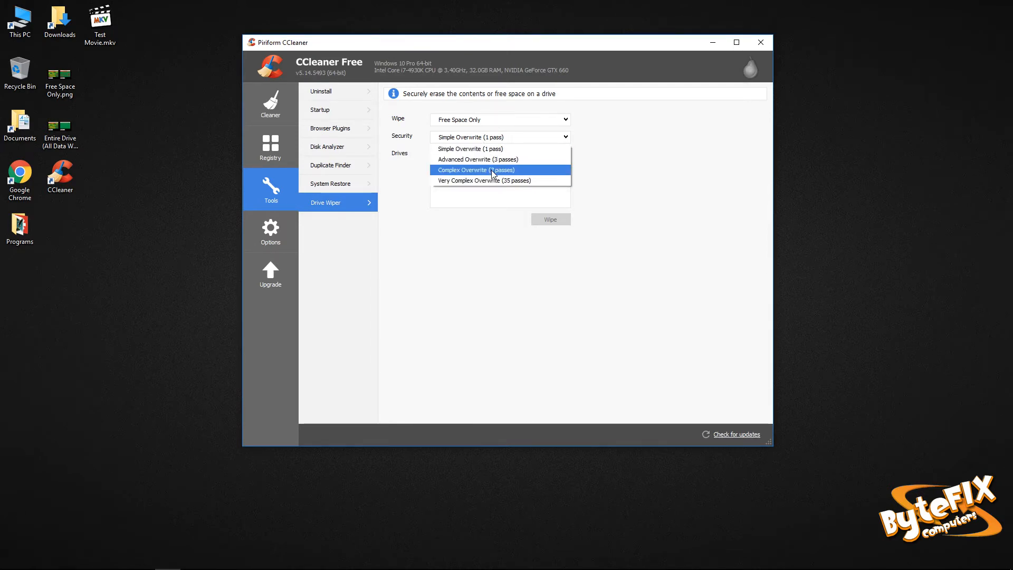
pyautogui.moveTo(491, 159)
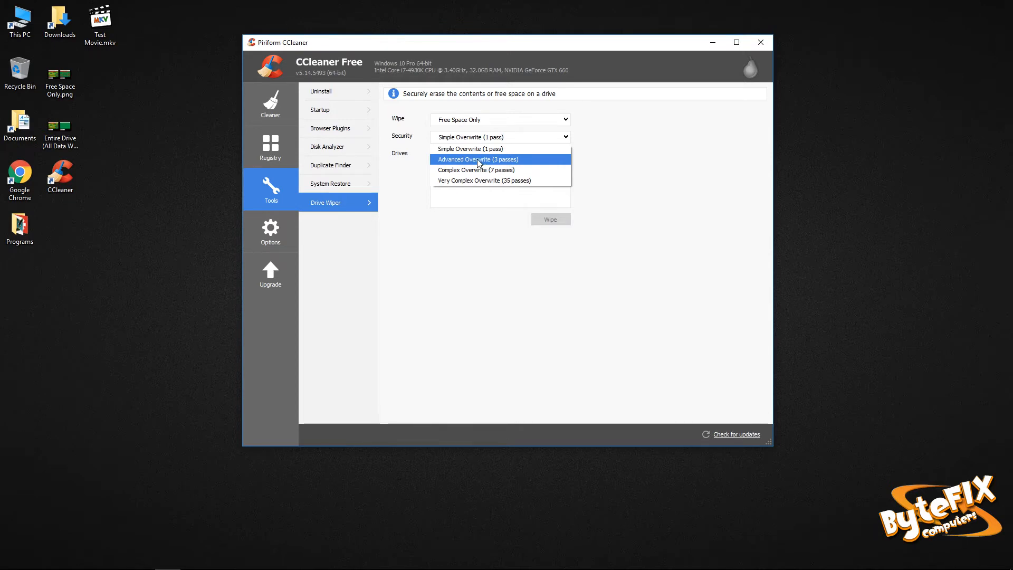
pyautogui.moveTo(468, 149)
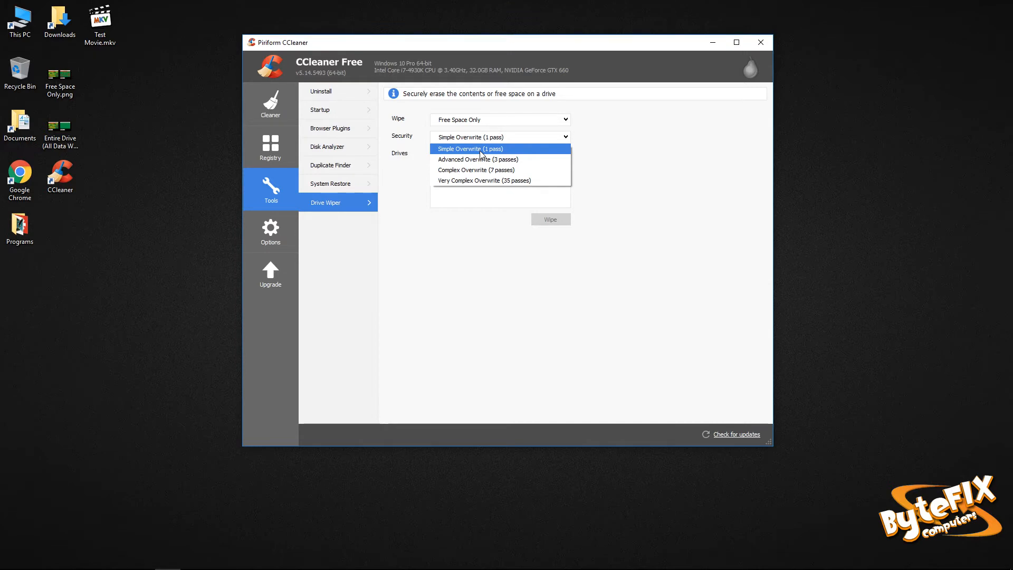
pyautogui.moveTo(478, 158)
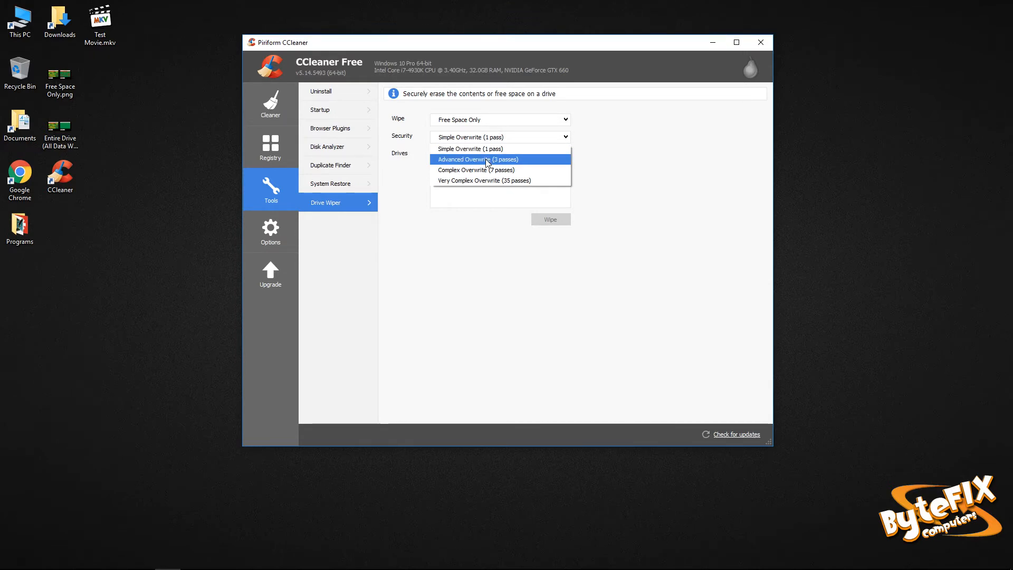
pyautogui.moveTo(484, 169)
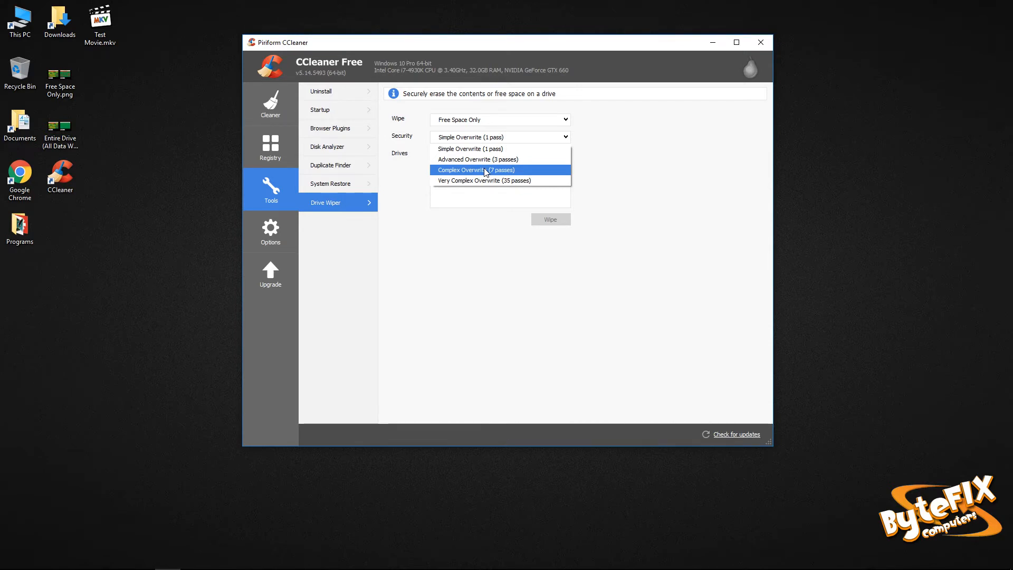
pyautogui.moveTo(483, 180)
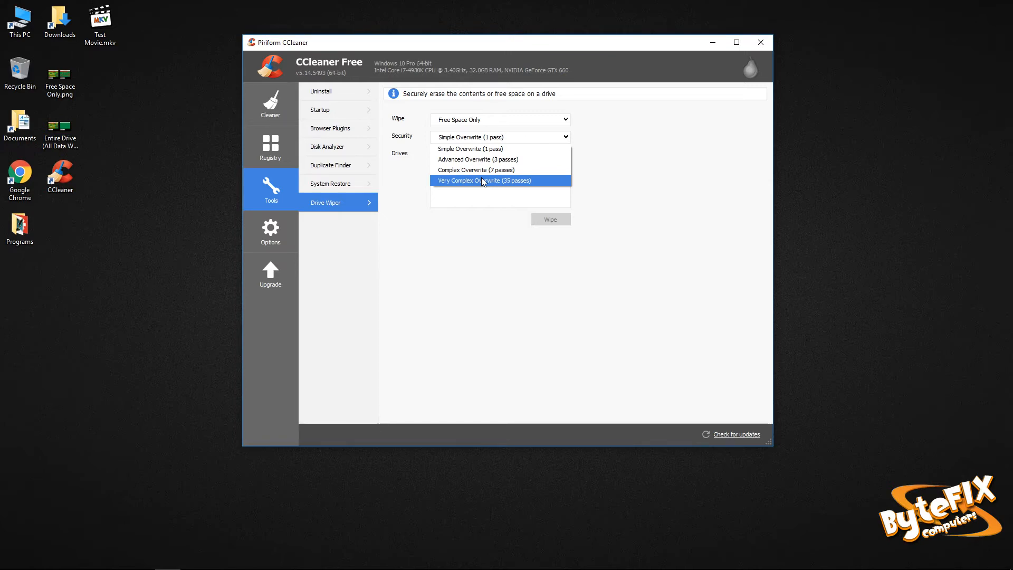
pyautogui.moveTo(478, 158)
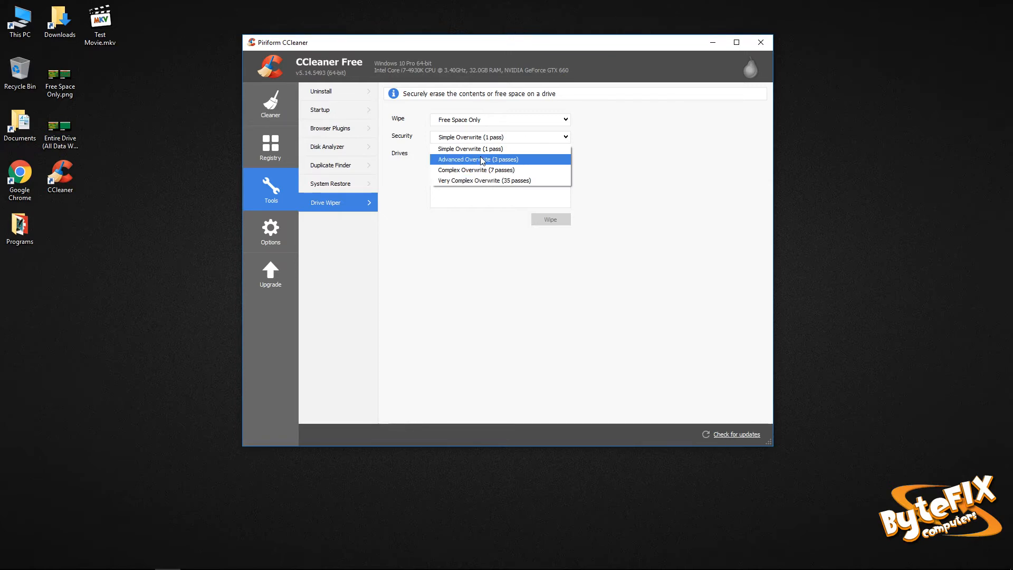
pyautogui.moveTo(469, 149)
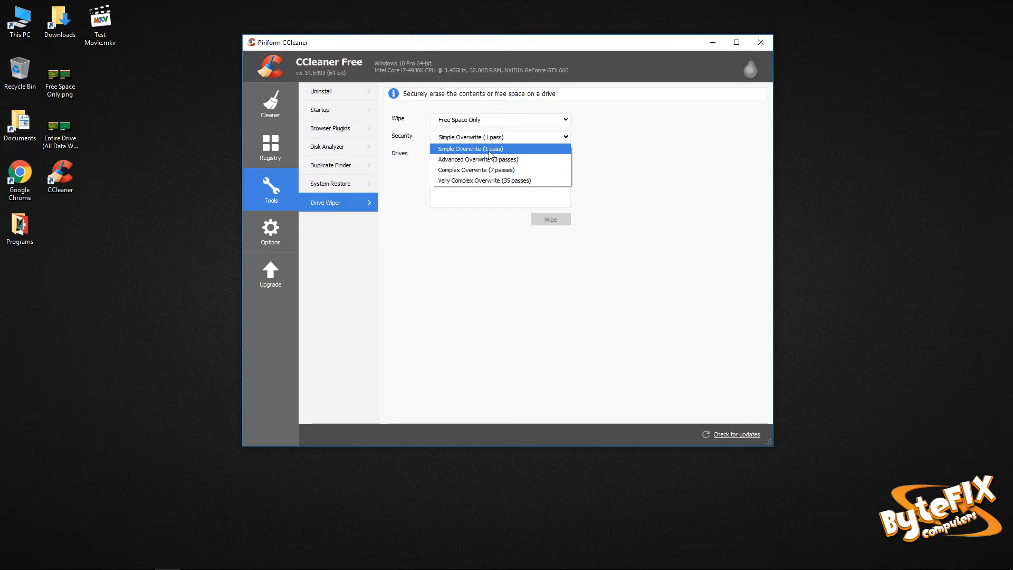
# Step: Wipe FLASH 512 (F:) free space with Simple Overwrite (1 pass) and dismiss the completion message
pyautogui.click(468, 149)
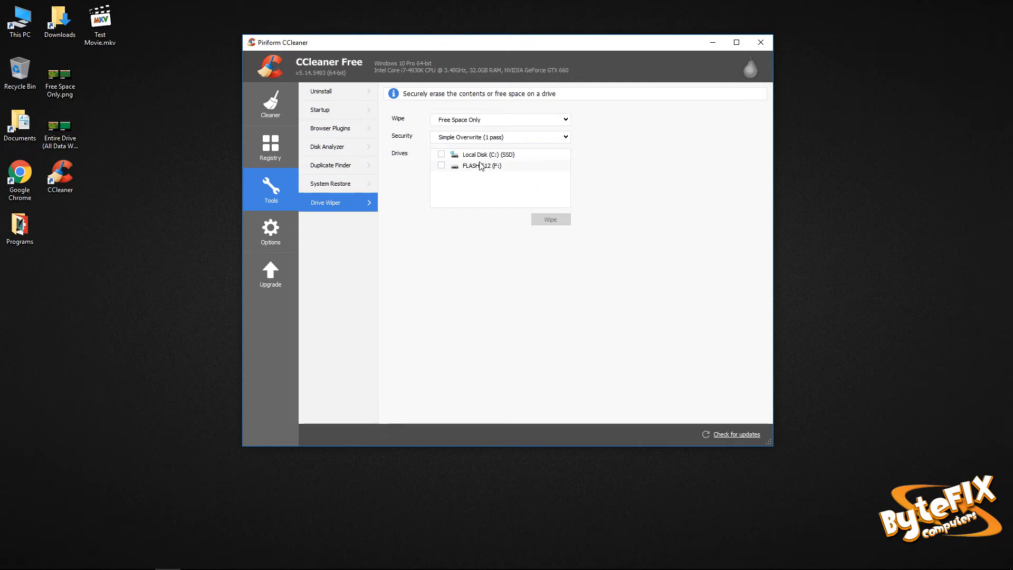
pyautogui.click(441, 164)
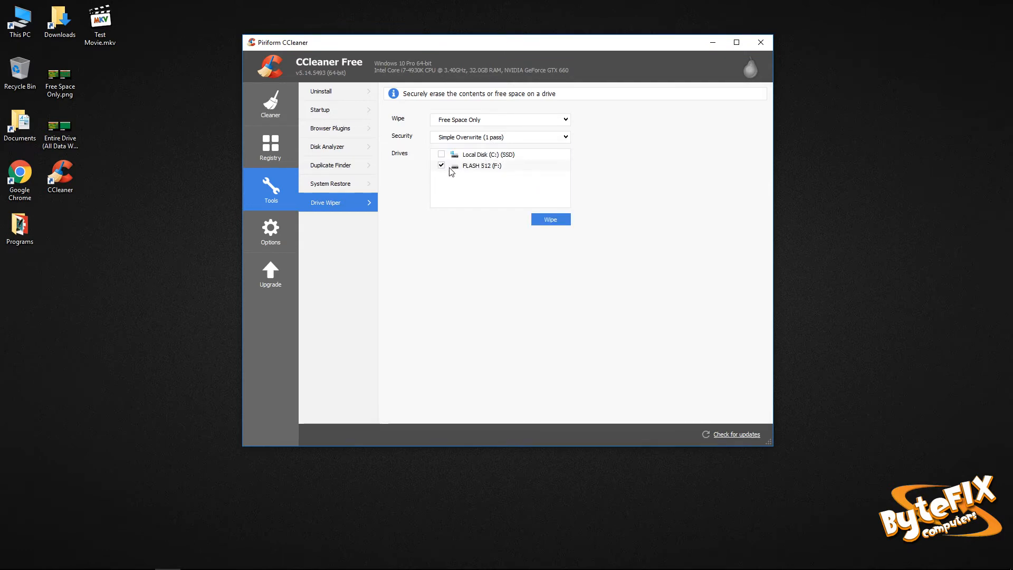
pyautogui.click(550, 219)
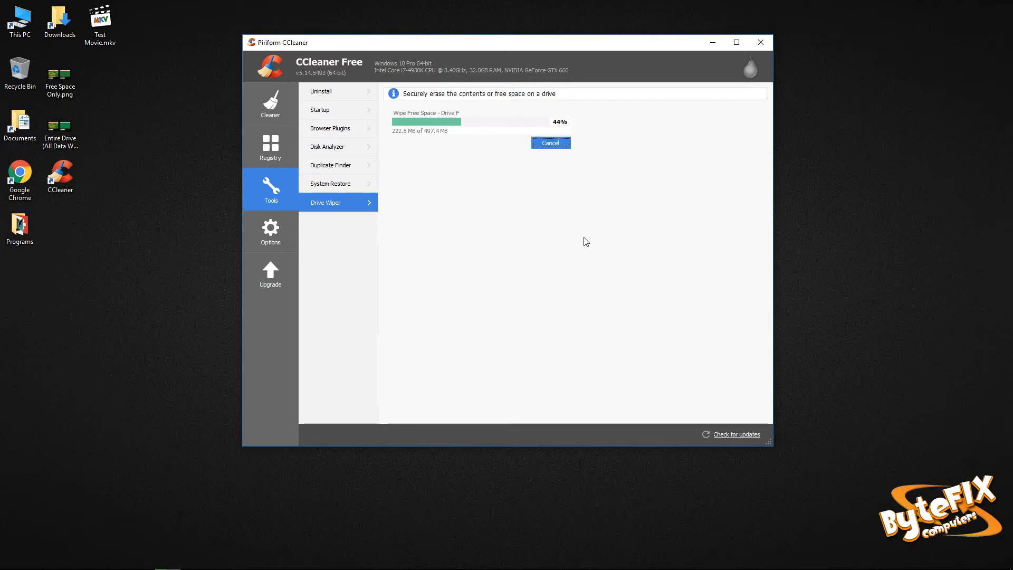
pyautogui.moveTo(434, 161)
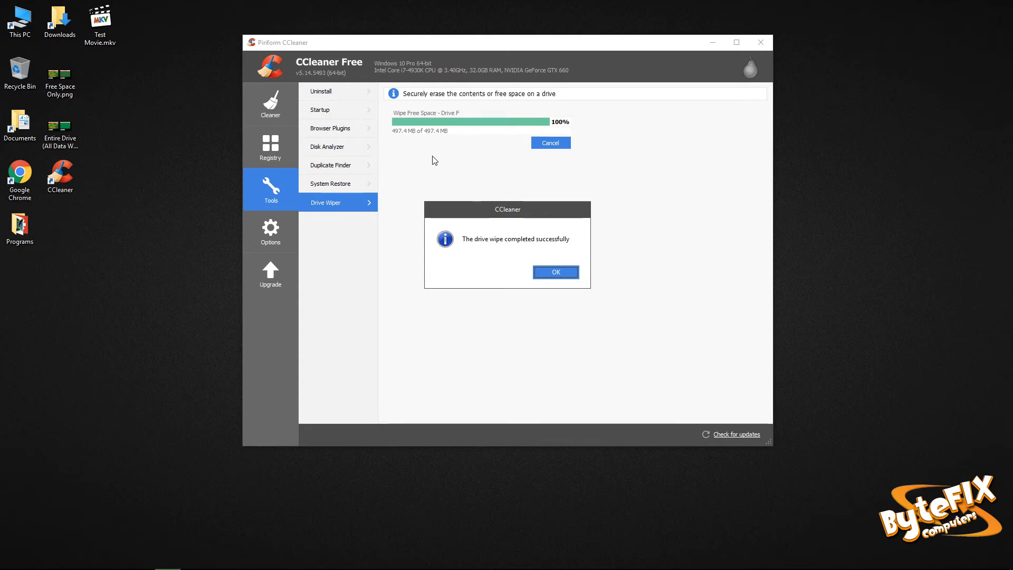
pyautogui.moveTo(517, 142)
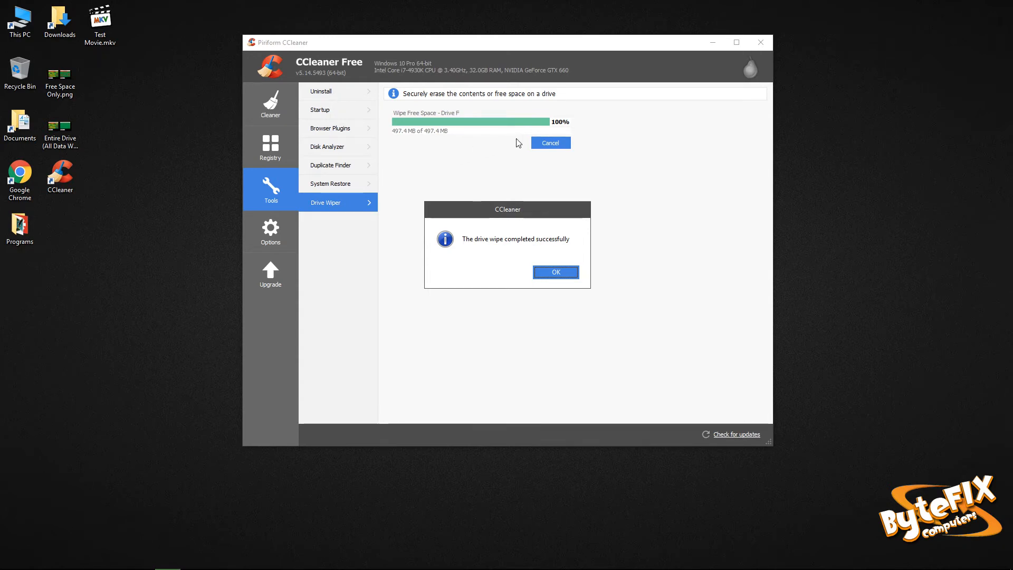
pyautogui.moveTo(541, 234)
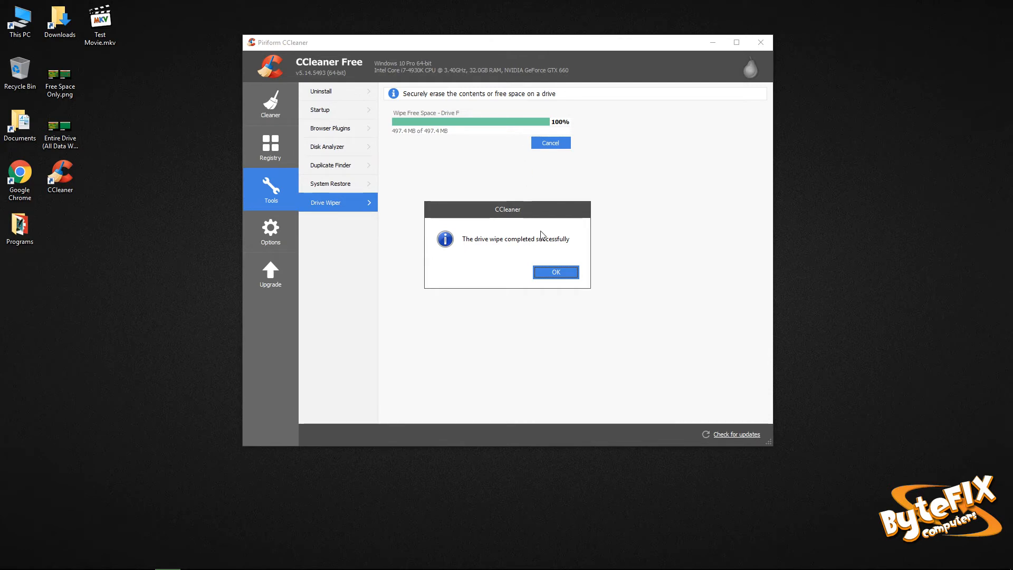
pyautogui.click(555, 271)
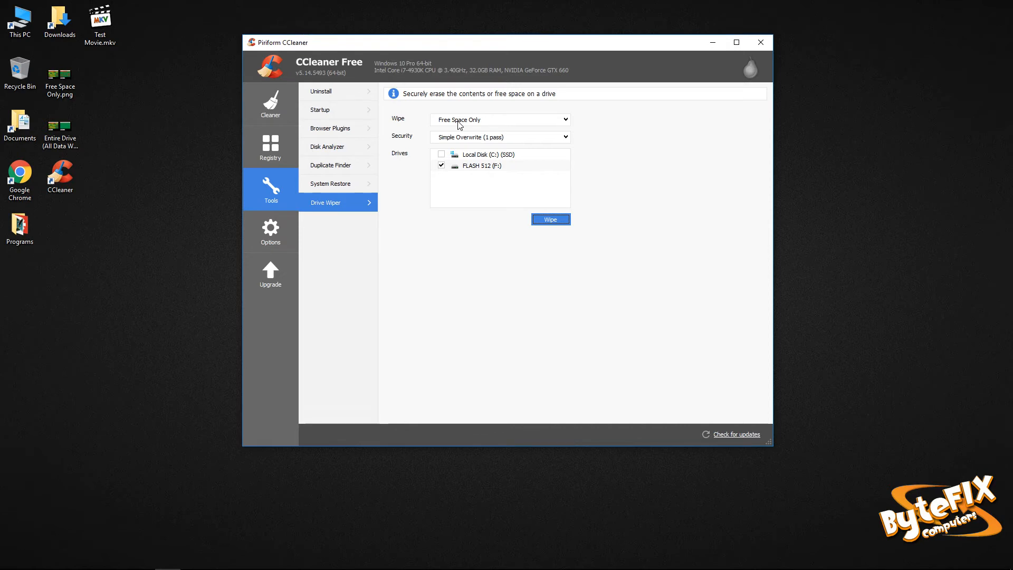
# Step: Untick FLASH 512 (F:) in the Drive Wiper drives list
pyautogui.click(440, 165)
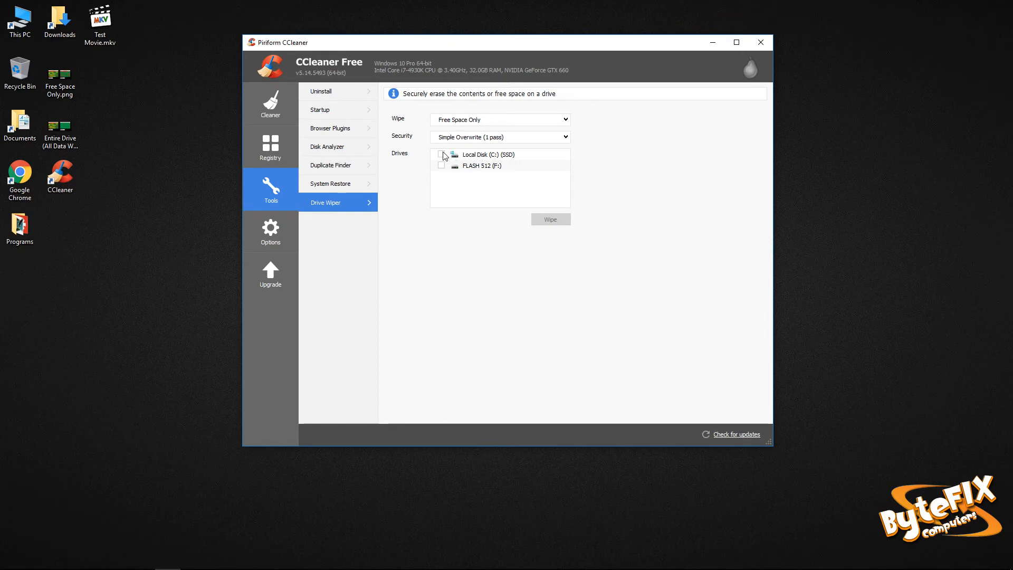
# Step: Tick Local Disk (C:), then decline the warning against securely wiping the SSD
pyautogui.click(441, 154)
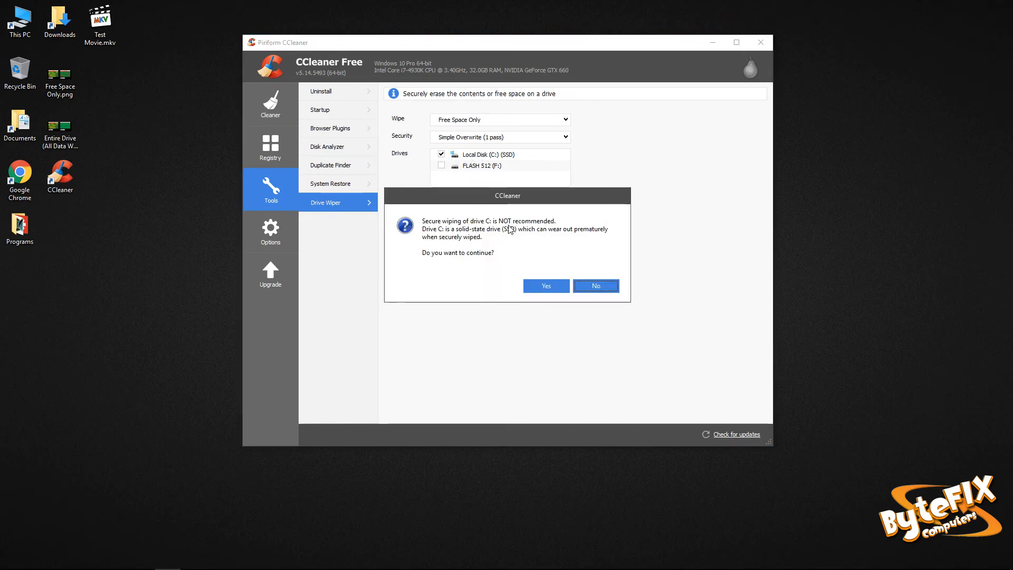
pyautogui.moveTo(618, 225)
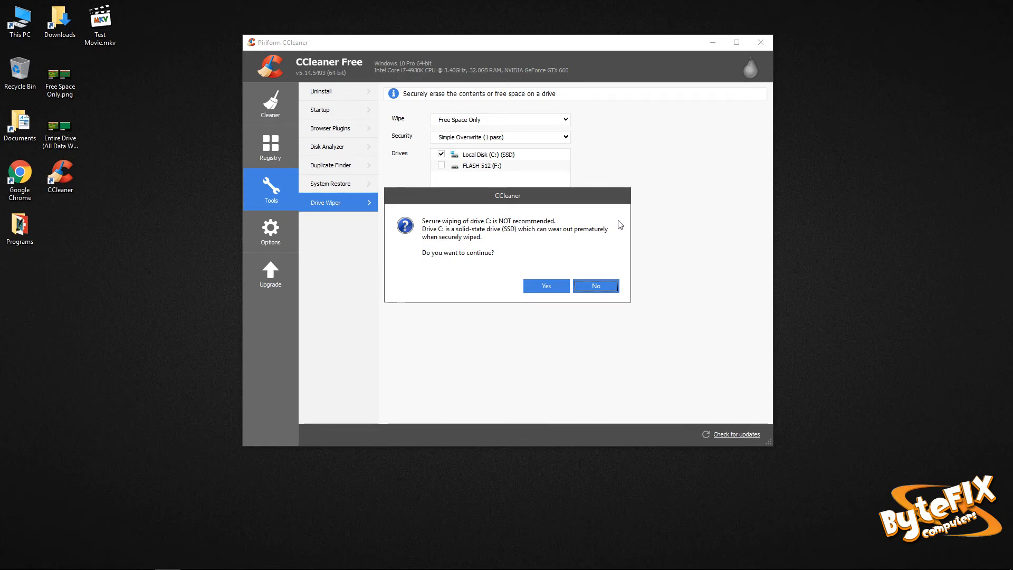
pyautogui.moveTo(611, 217)
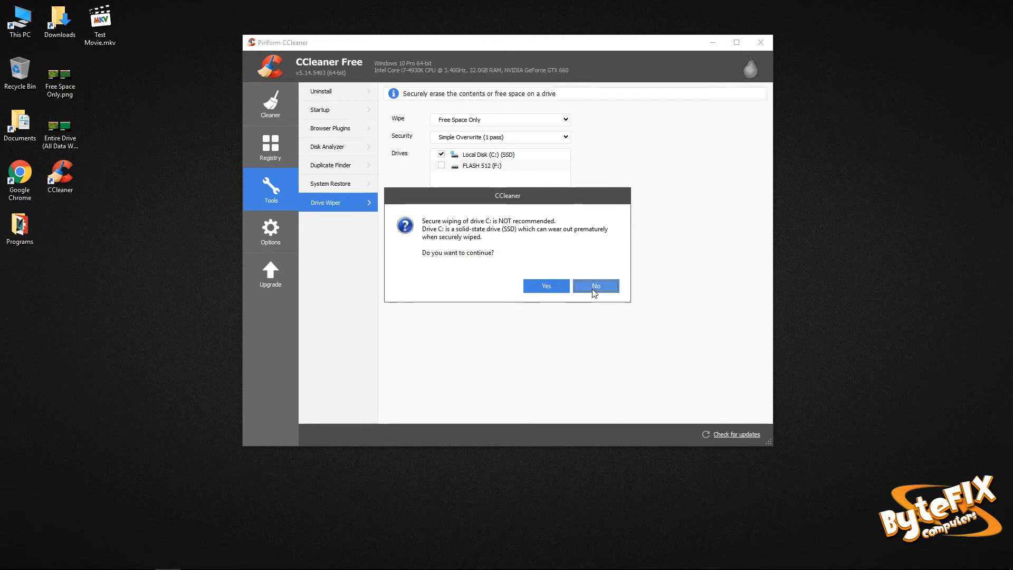
pyautogui.click(595, 285)
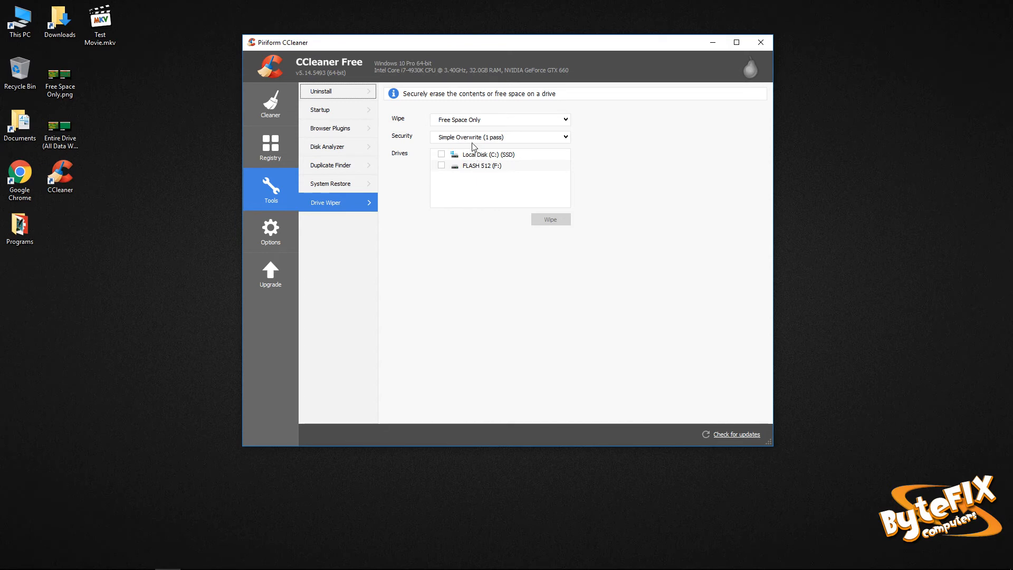
pyautogui.moveTo(474, 138)
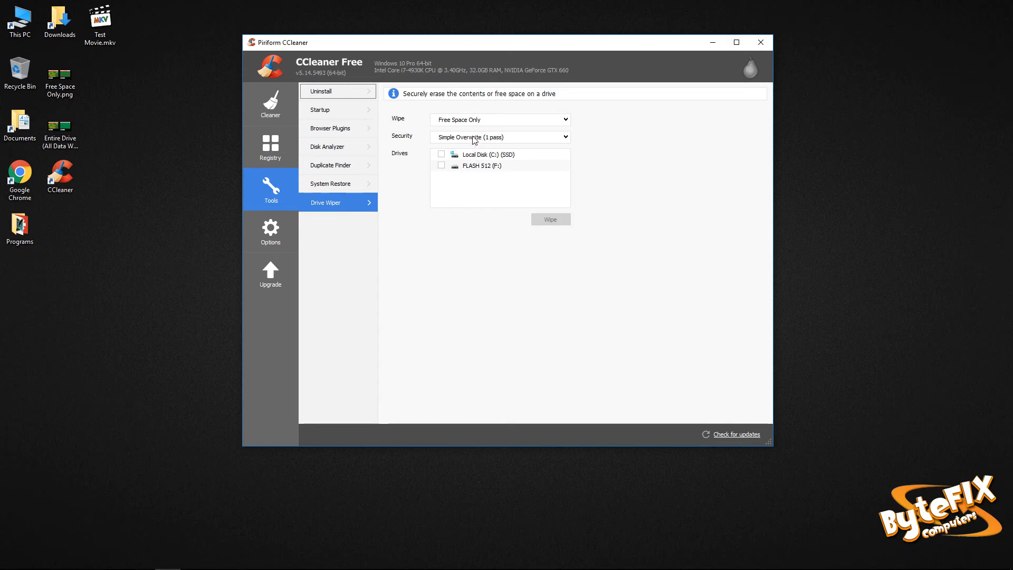
# Step: Choose Entire Drive wipe, tick FLASH 512 (F:), and start the wipe
pyautogui.click(498, 120)
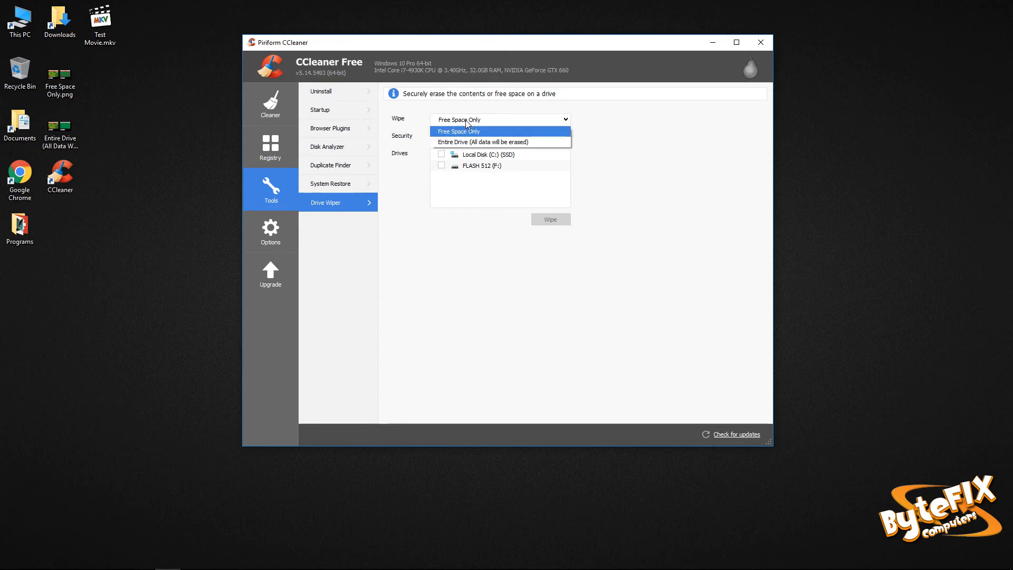
pyautogui.click(490, 142)
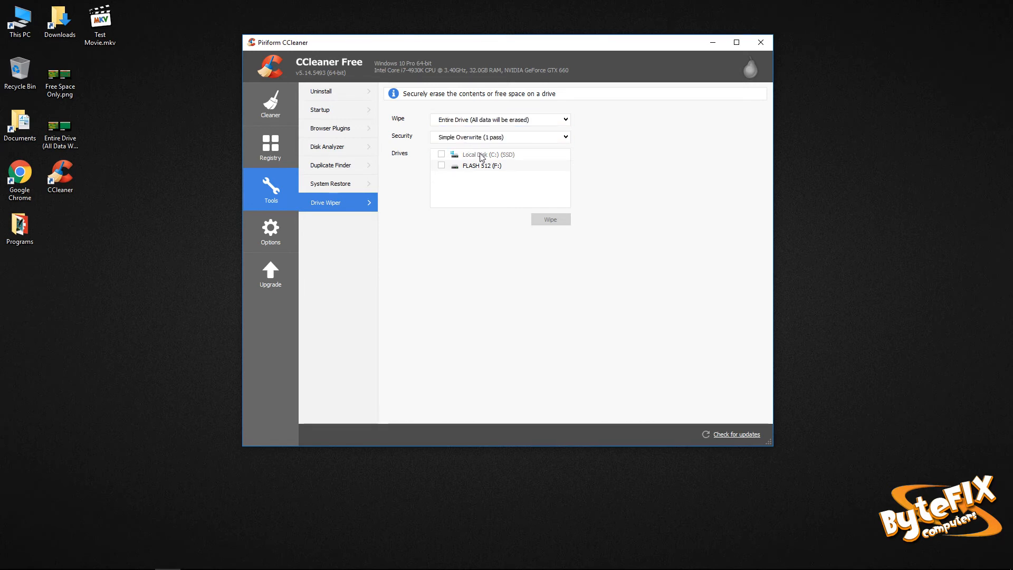
pyautogui.moveTo(470, 173)
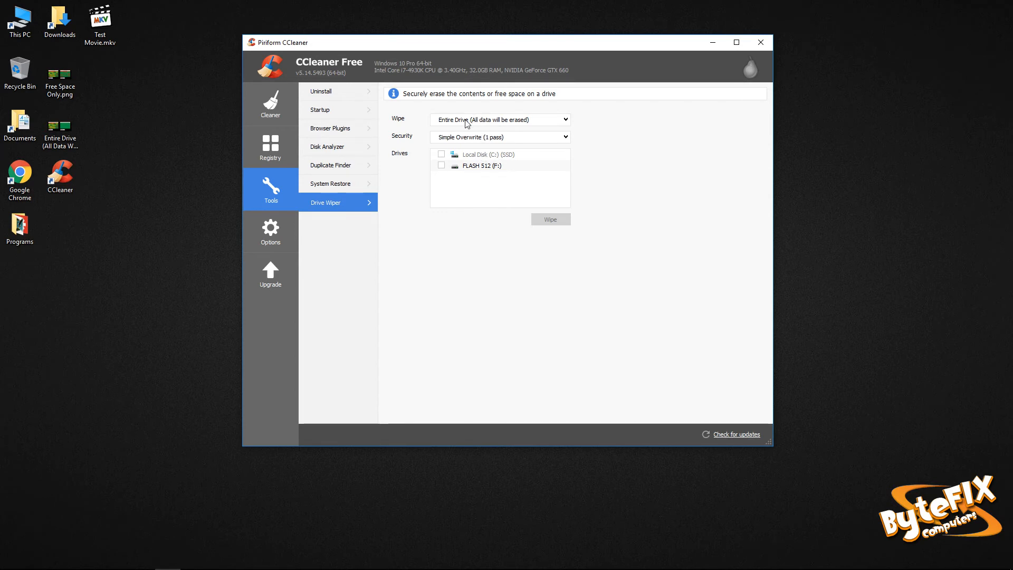
pyautogui.click(441, 165)
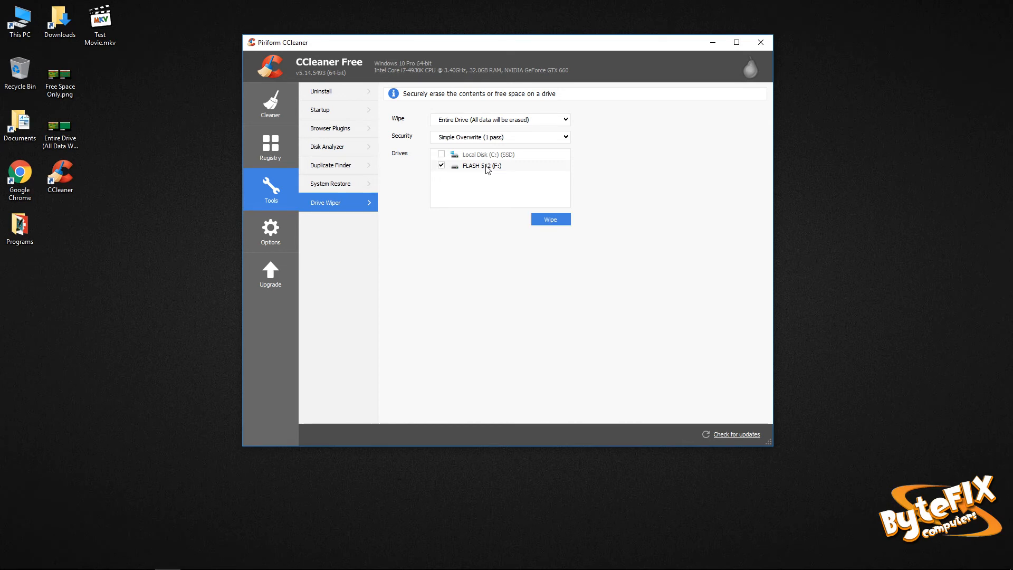
pyautogui.click(550, 219)
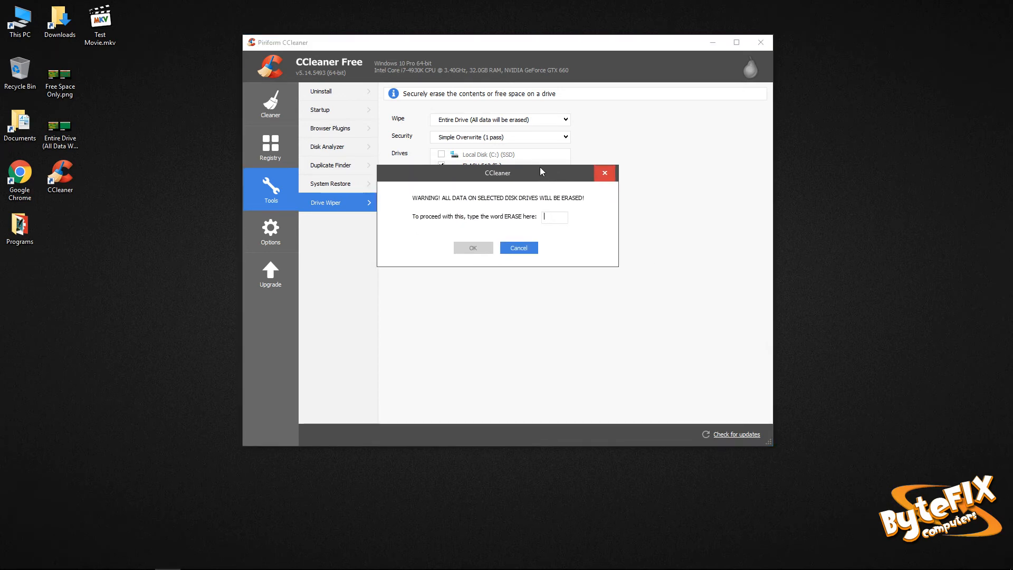
pyautogui.moveTo(662, 200)
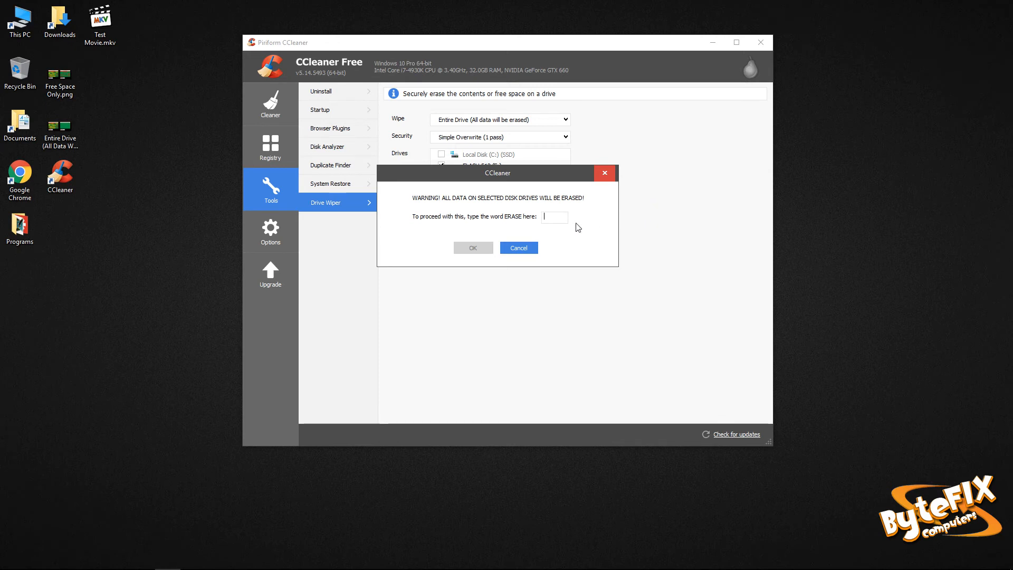
# Step: Confirm the erase warning by entering 'Erase' and clicking OK
pyautogui.write('Erase')
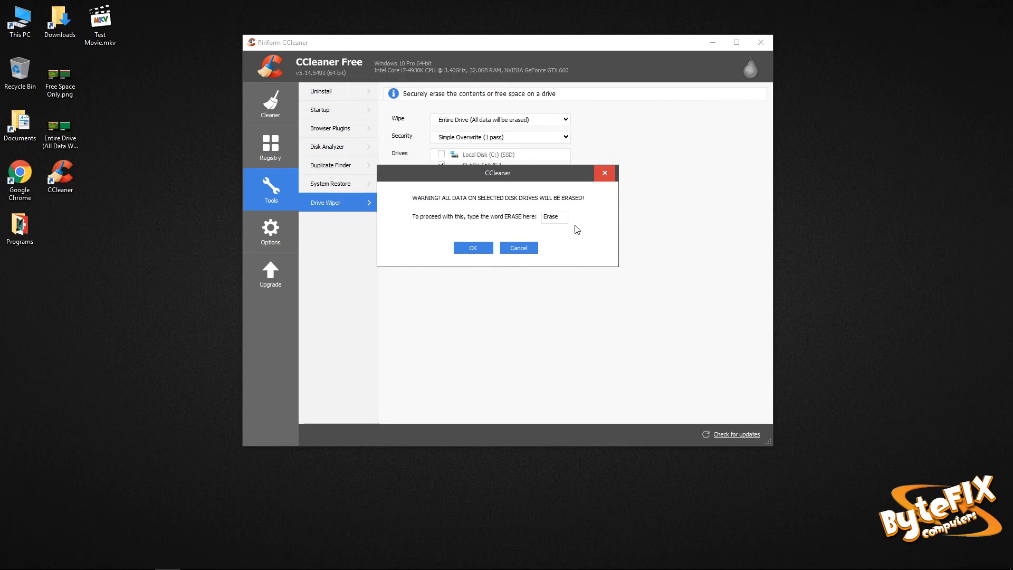
pyautogui.click(472, 247)
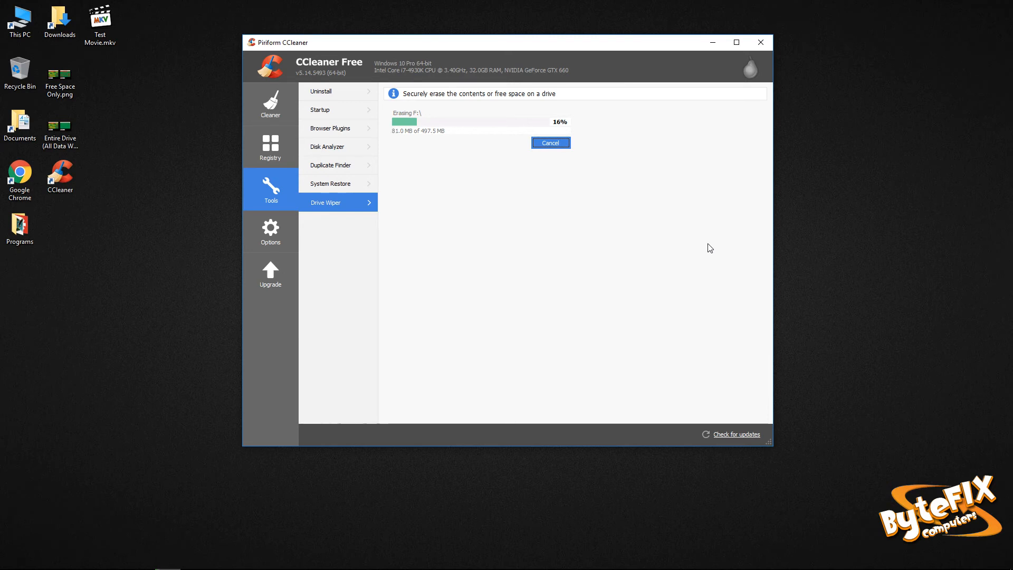
pyautogui.moveTo(659, 247)
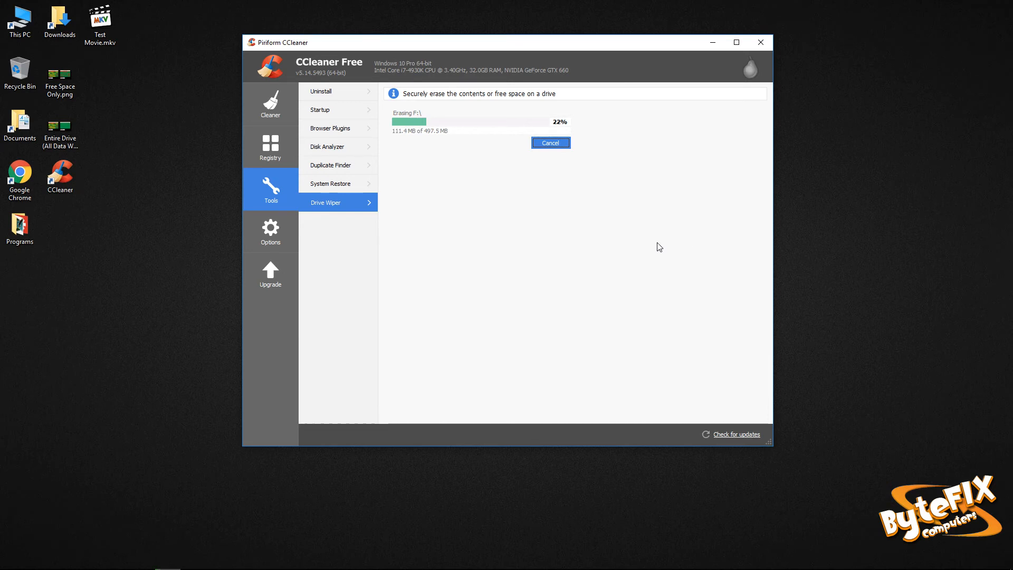
pyautogui.moveTo(503, 222)
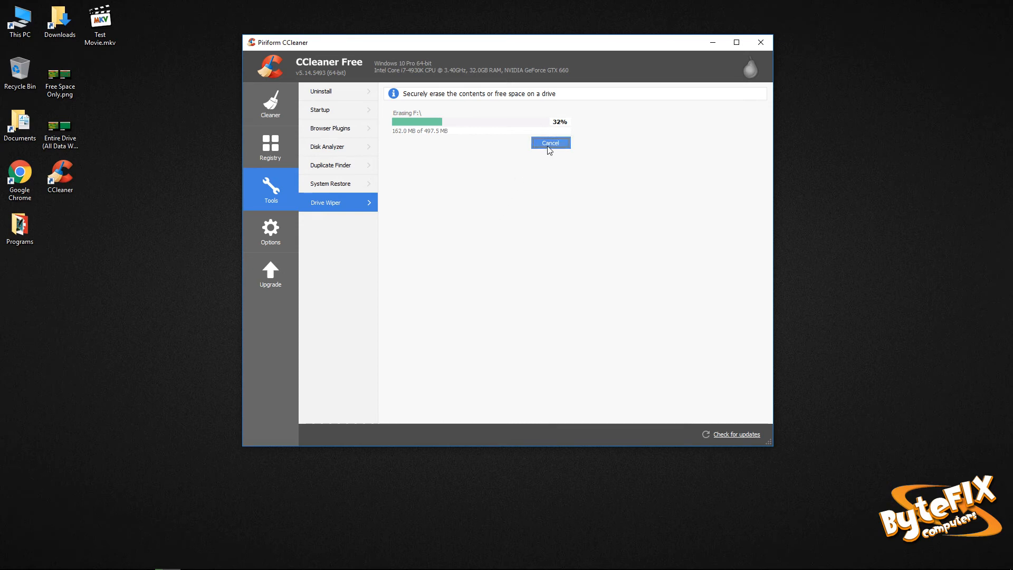
# Step: Cancel the running F: drive erase and confirm with Yes
pyautogui.click(549, 142)
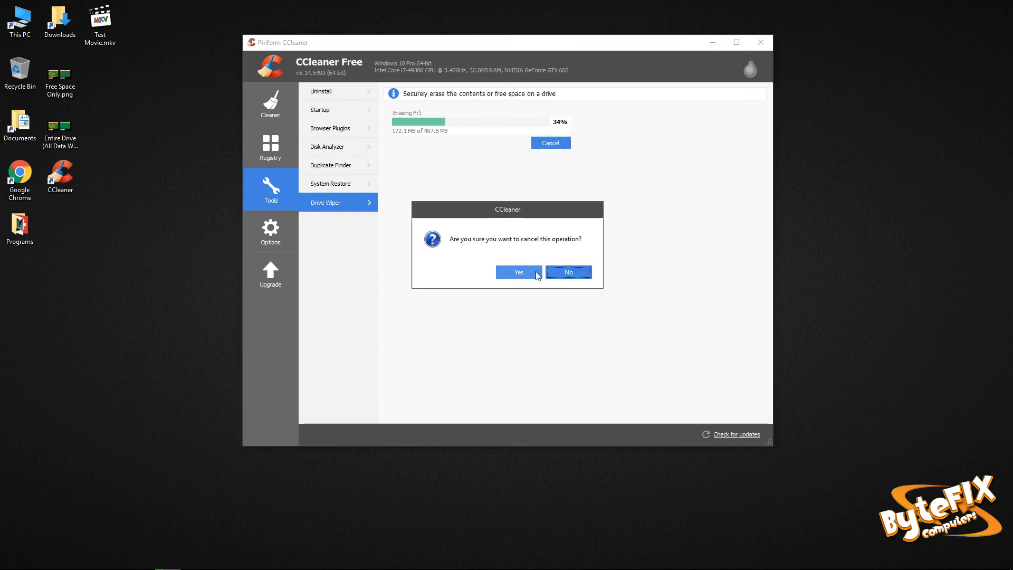
pyautogui.click(518, 271)
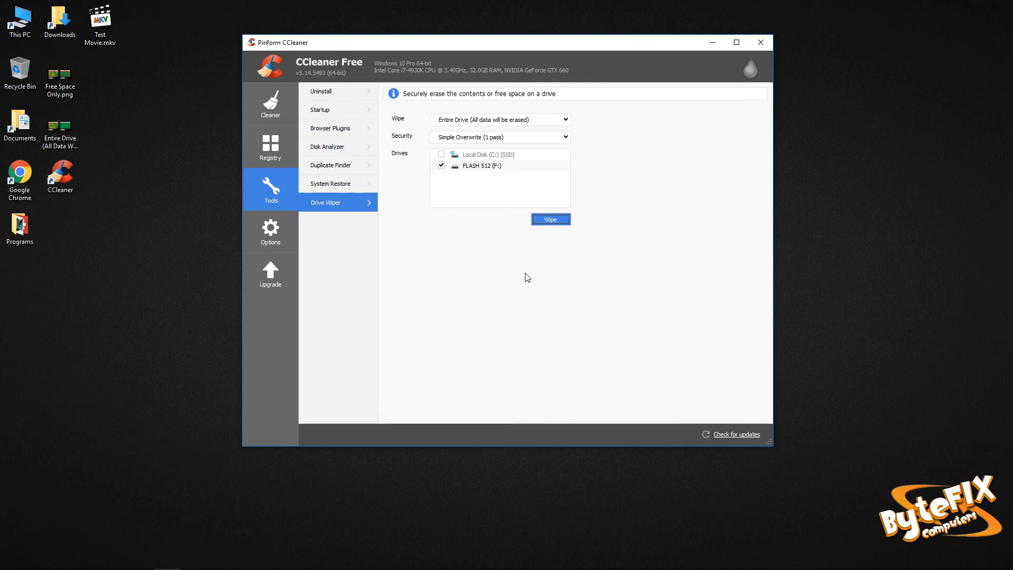
pyautogui.moveTo(537, 273)
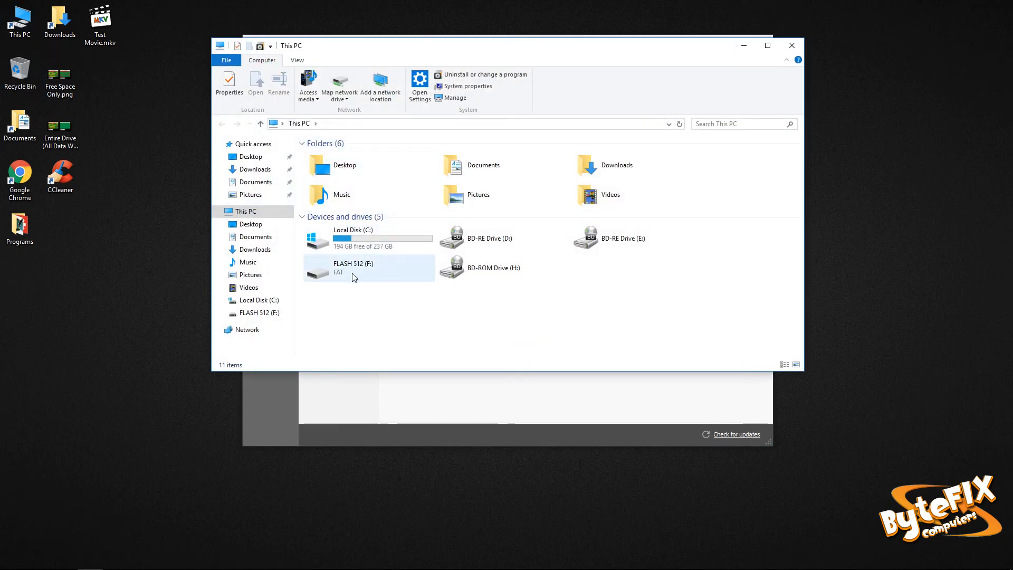
# Step: Open the FLASH 512 (F:) drive and accept the prompt to format the unreadable disk
pyautogui.click(353, 268)
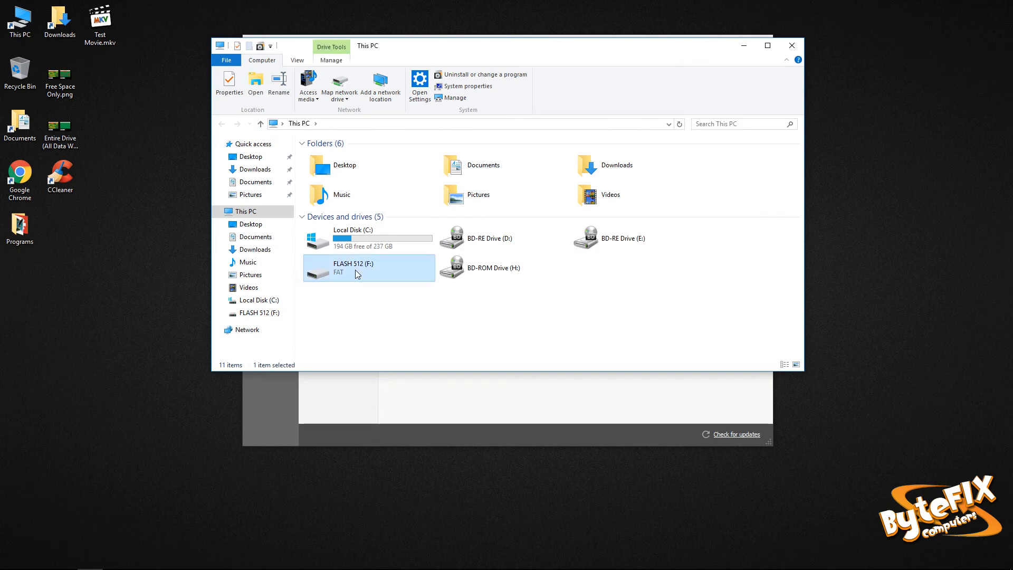
pyautogui.doubleClick(352, 267)
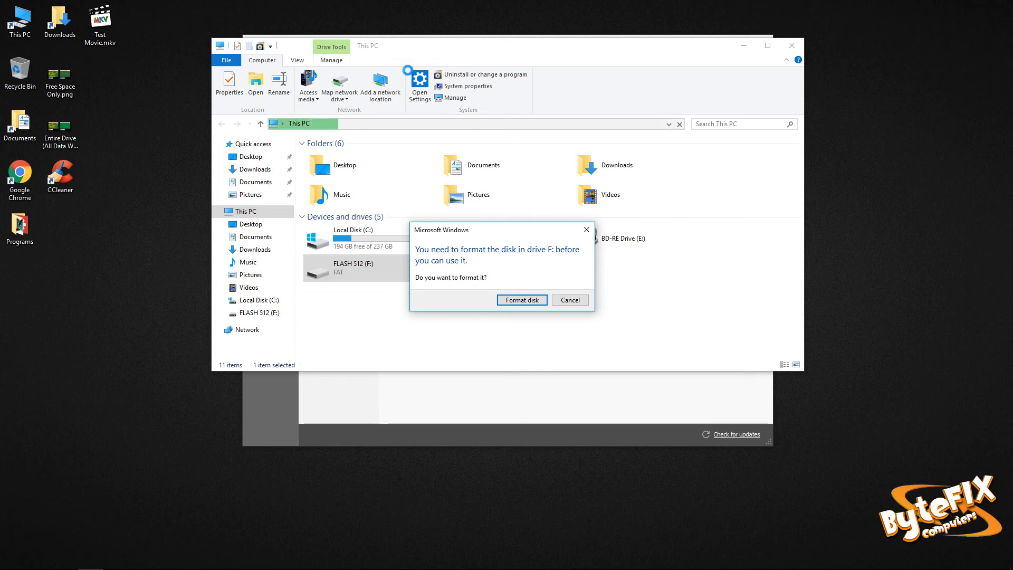
pyautogui.click(521, 299)
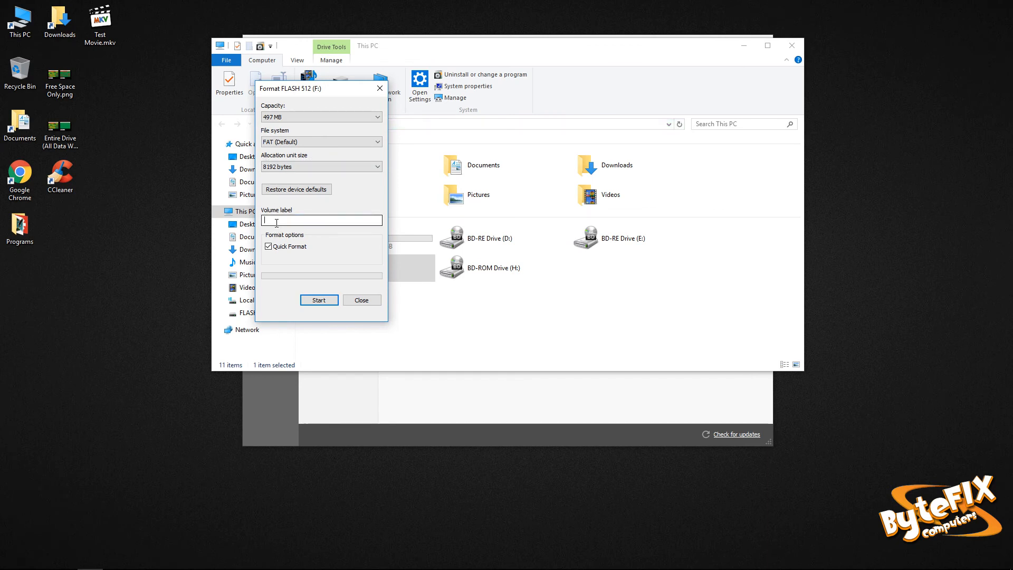
# Step: Label the volume Flash 512, set the quick-format option, and format the drive after confirming the erase
pyautogui.write('Flash 512')
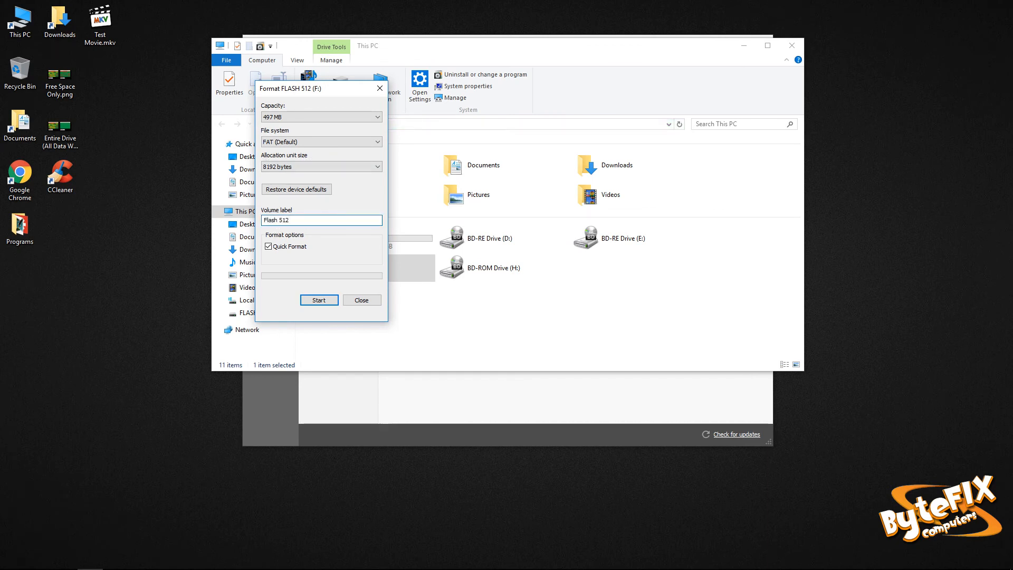
pyautogui.click(269, 247)
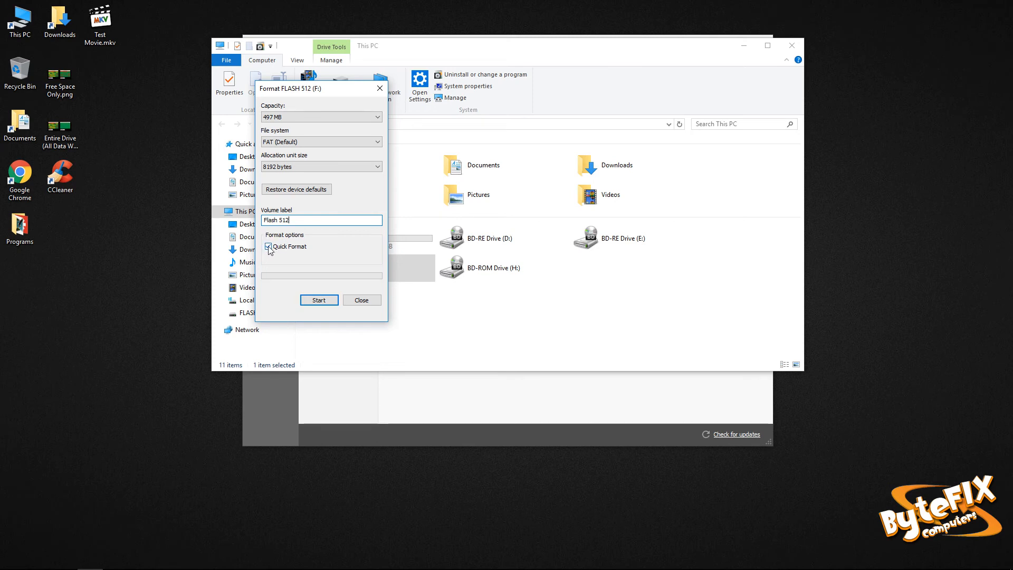
pyautogui.click(268, 246)
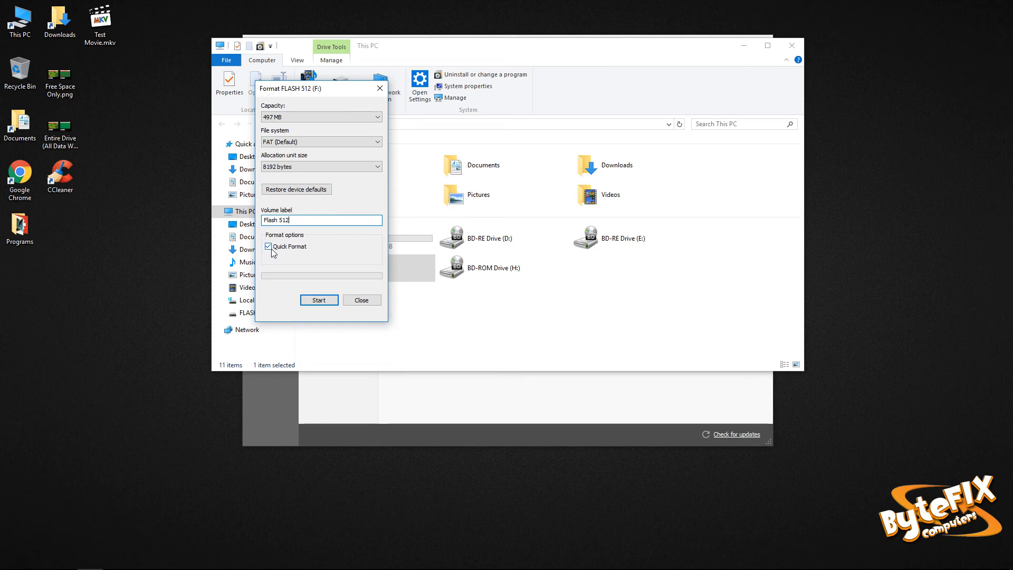
pyautogui.click(267, 246)
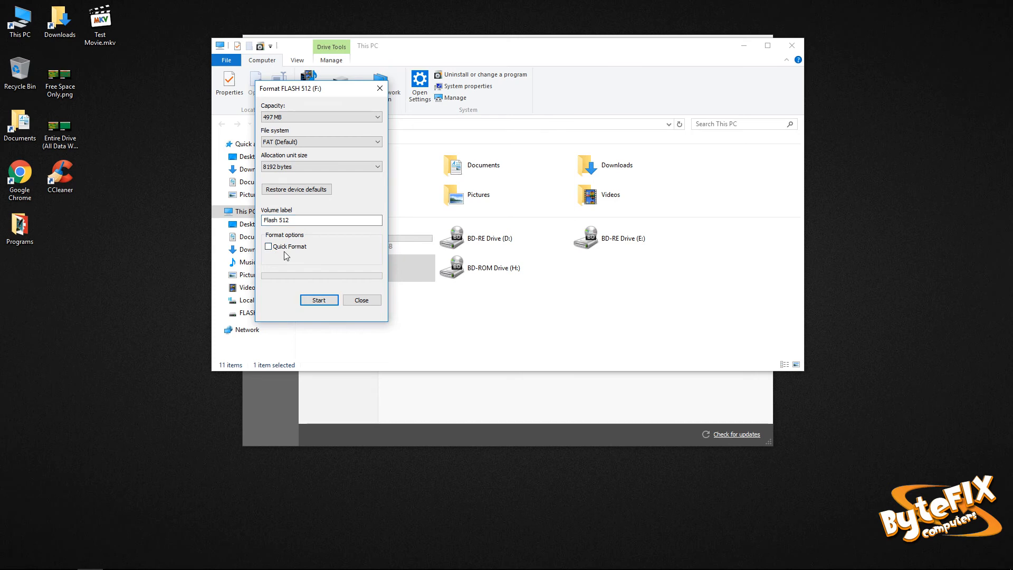
pyautogui.click(268, 246)
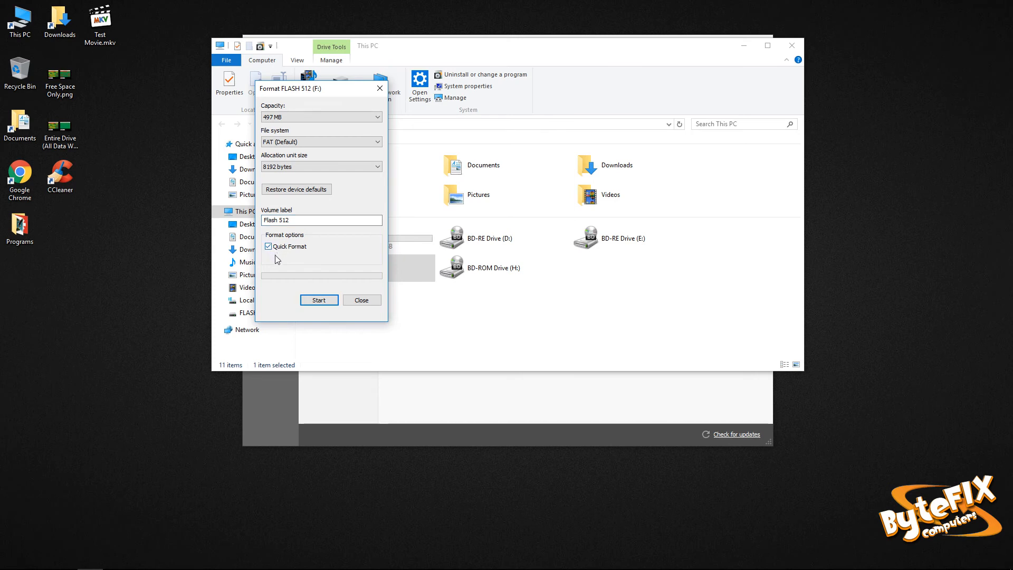
pyautogui.moveTo(386, 284)
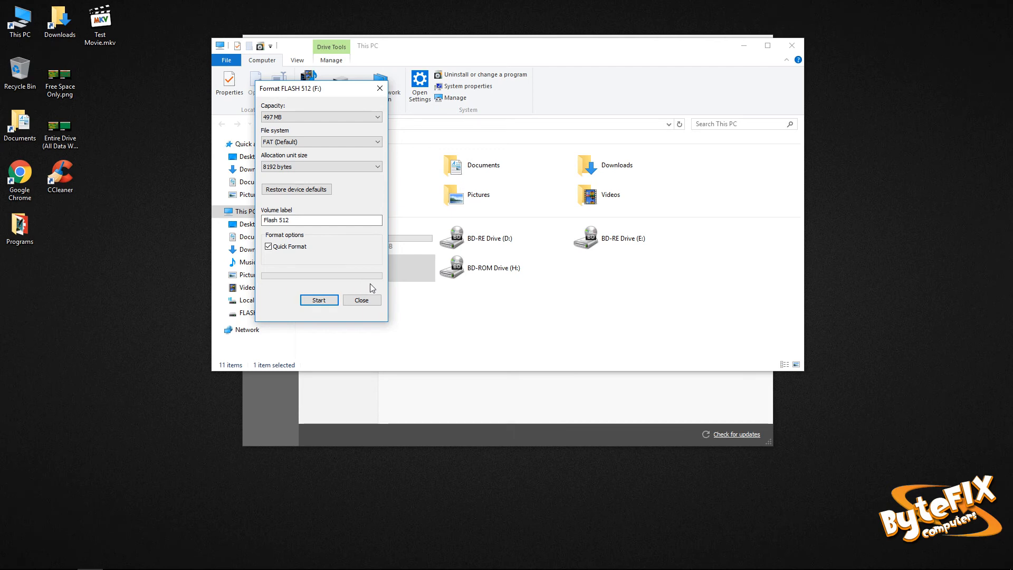
pyautogui.click(268, 247)
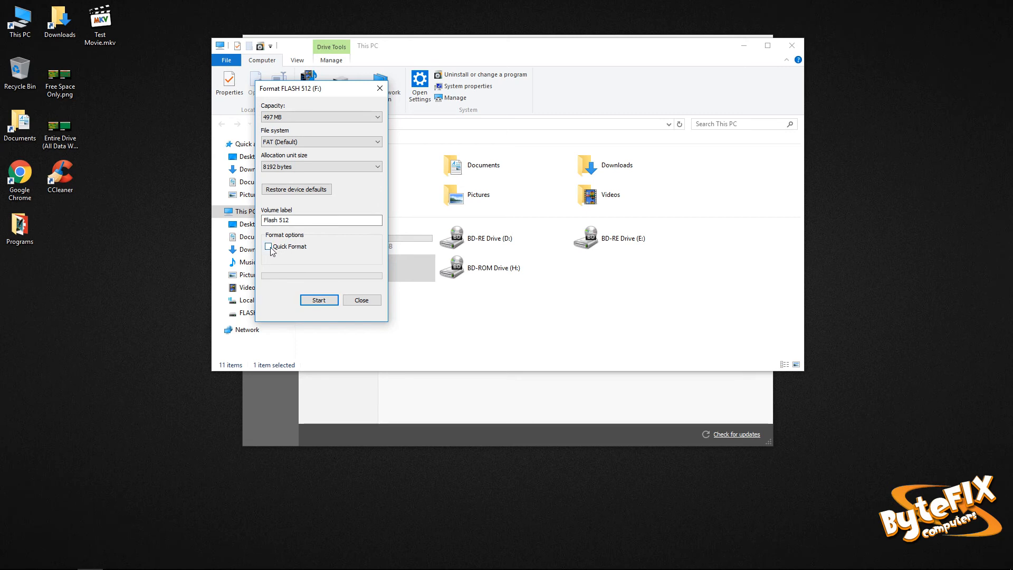
pyautogui.click(319, 300)
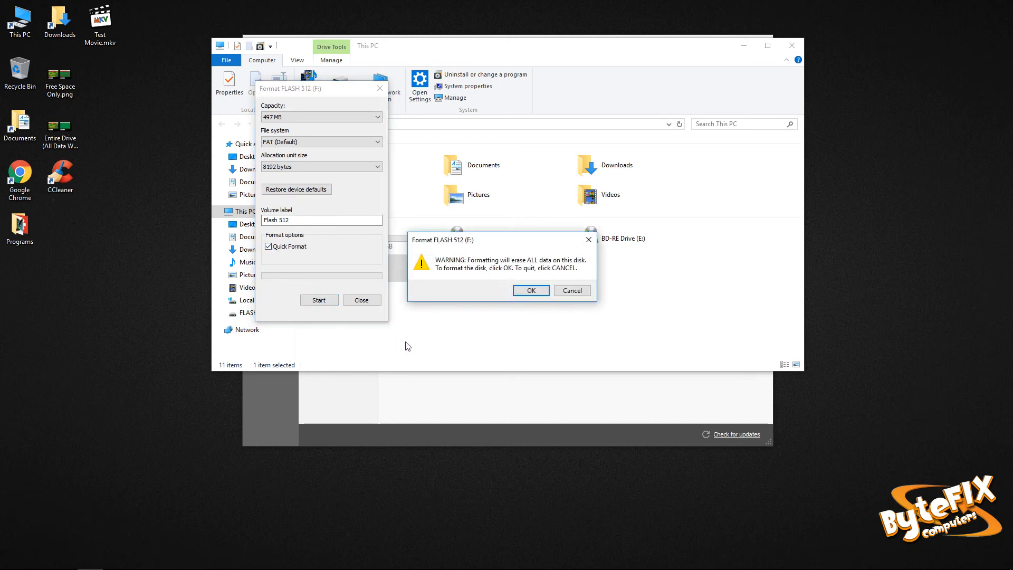
pyautogui.click(529, 290)
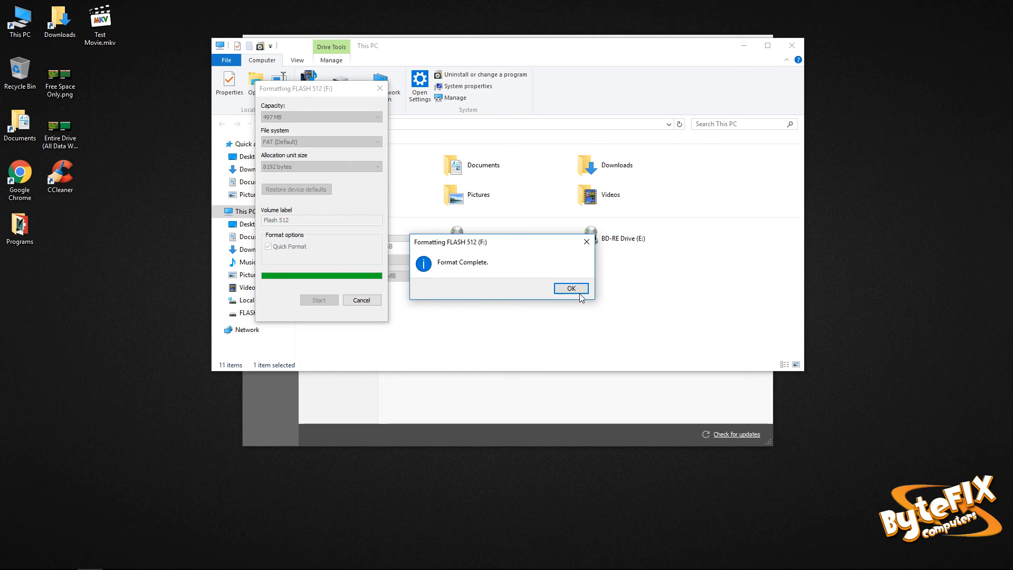
pyautogui.click(570, 288)
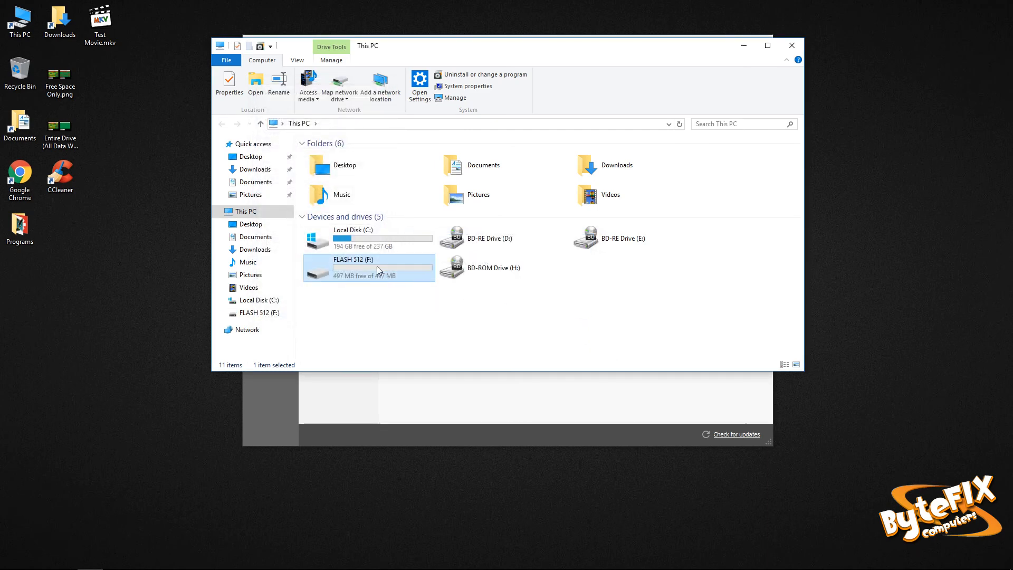
# Step: Check the formatted flash drive, then go to CCleaner's Options > Settings page
pyautogui.doubleClick(369, 267)
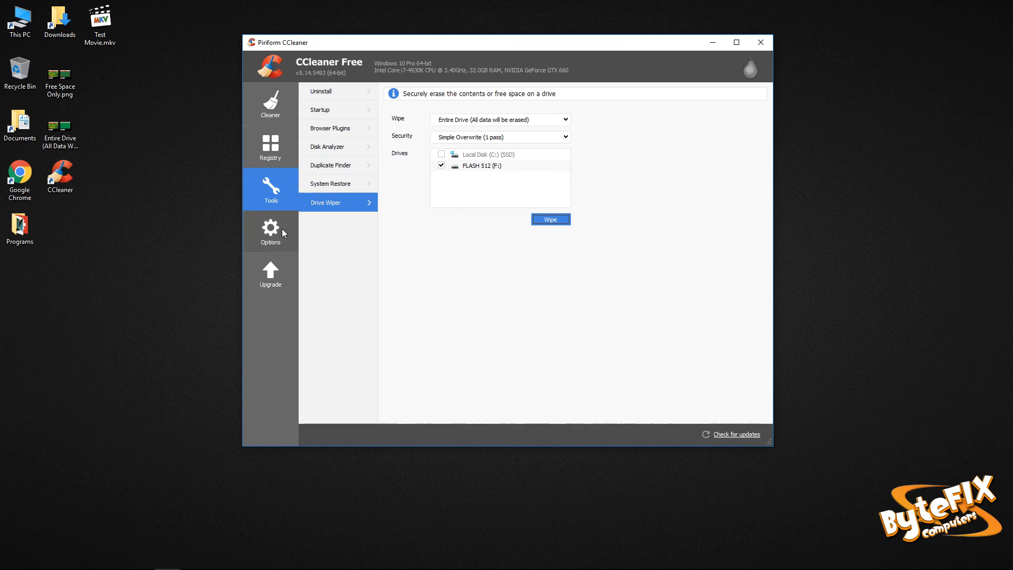
pyautogui.click(270, 231)
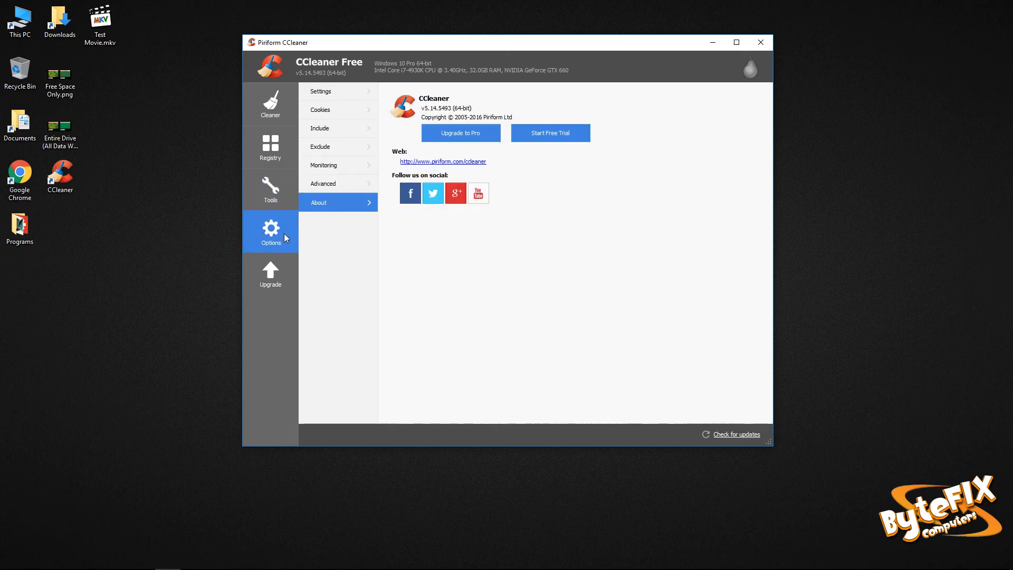
pyautogui.click(321, 92)
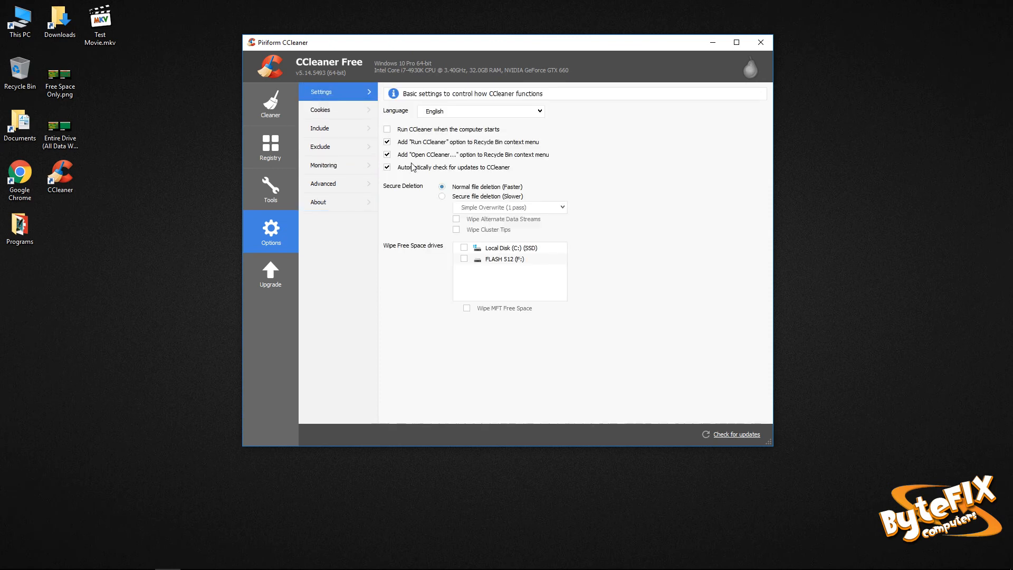
pyautogui.moveTo(452, 192)
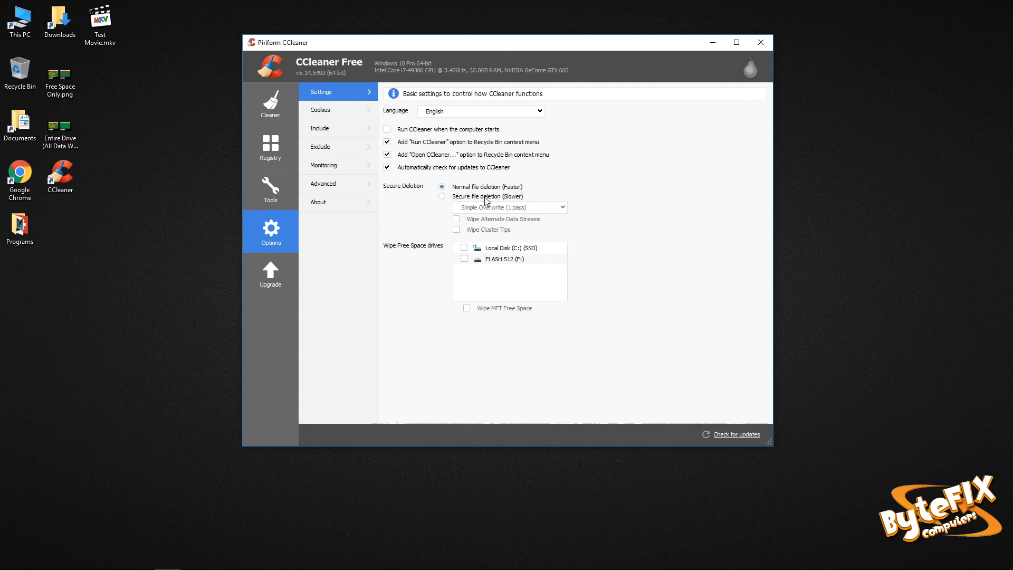
pyautogui.moveTo(485, 199)
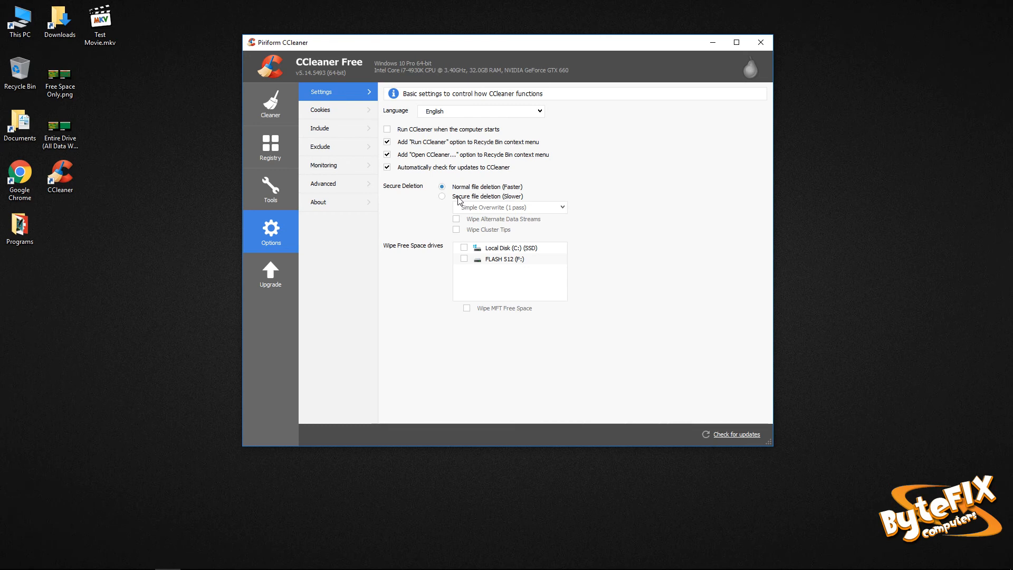
# Step: Enable Advanced Overwrite (3 passes) secure deletion, ticking Wipe Alternate Data Streams and Wipe Cluster Tips
pyautogui.click(442, 196)
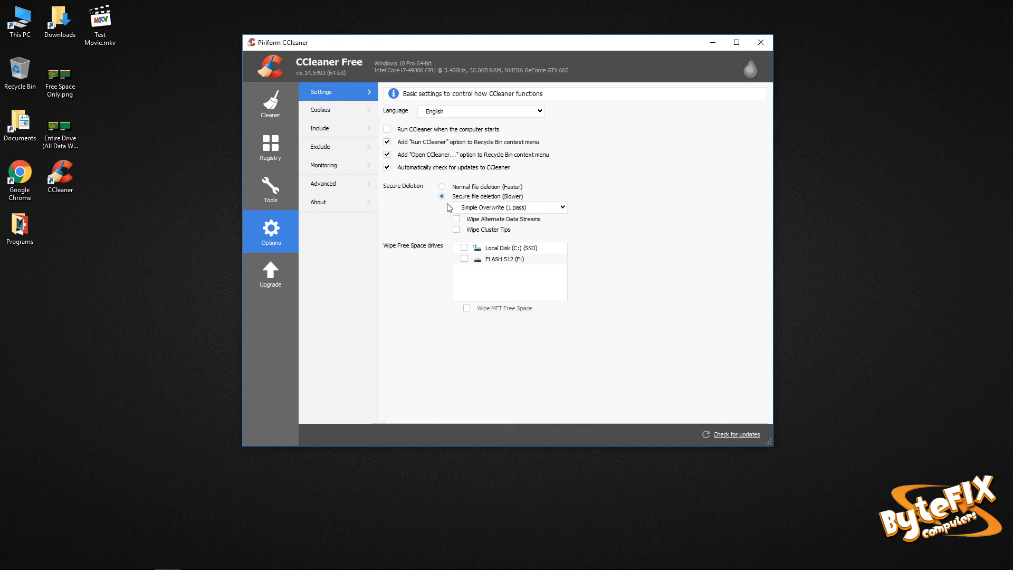
pyautogui.moveTo(513, 208)
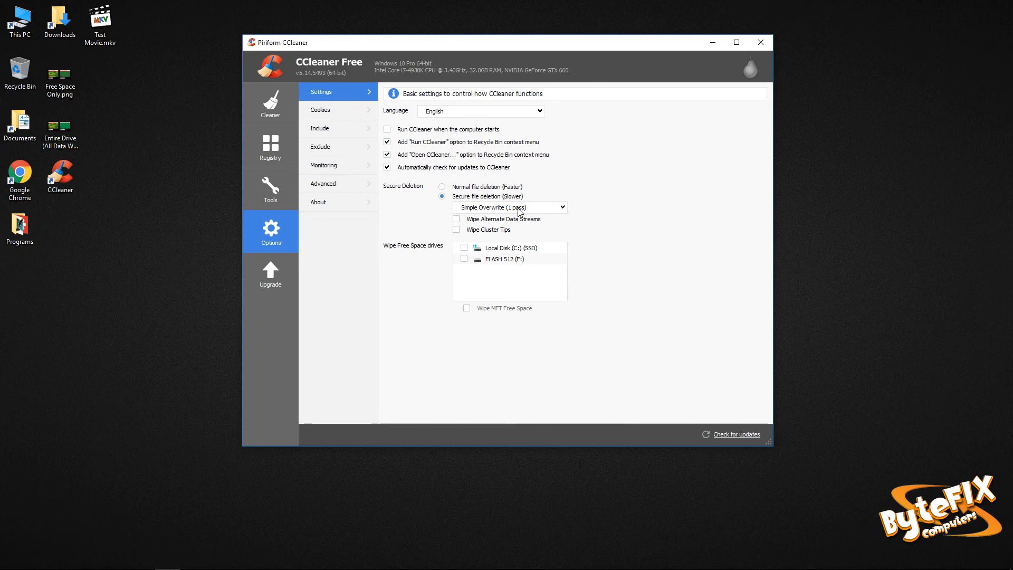
pyautogui.click(509, 207)
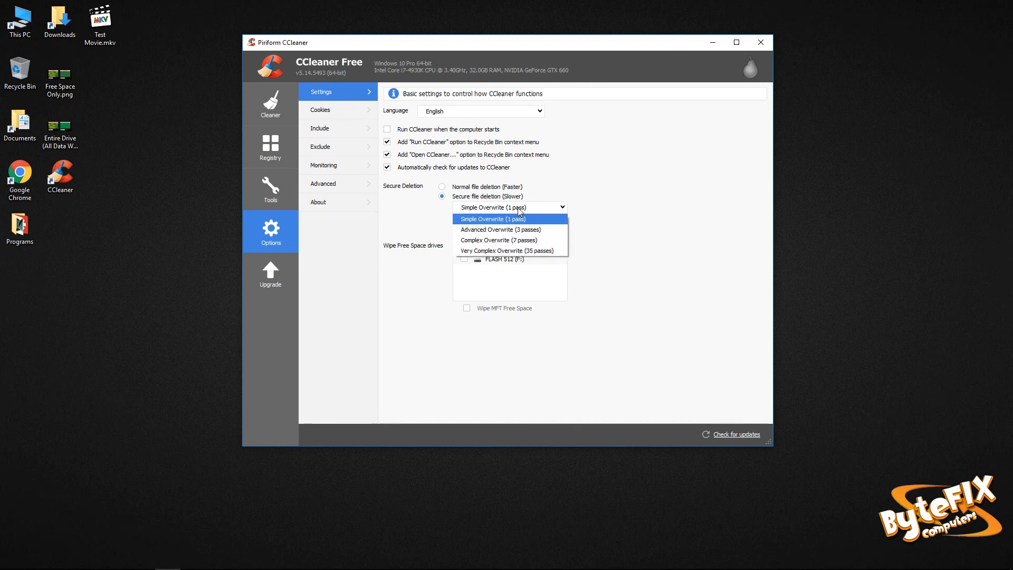
pyautogui.moveTo(501, 229)
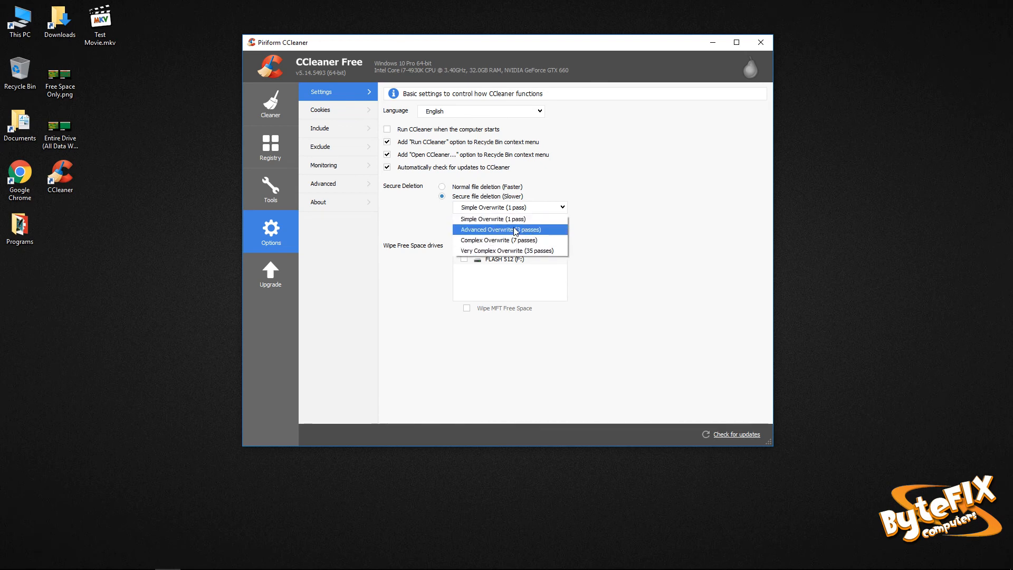
pyautogui.click(501, 229)
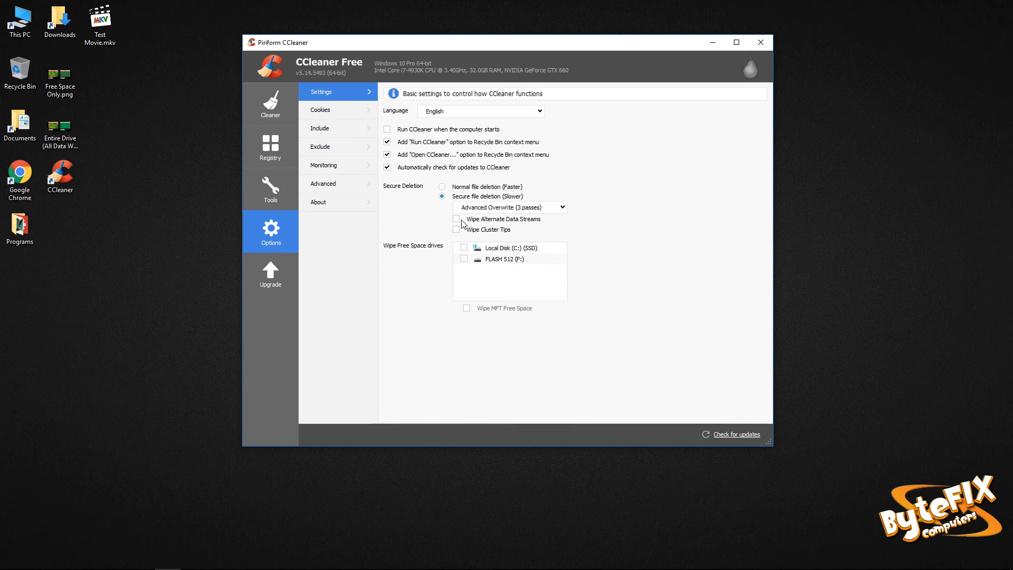
pyautogui.click(456, 219)
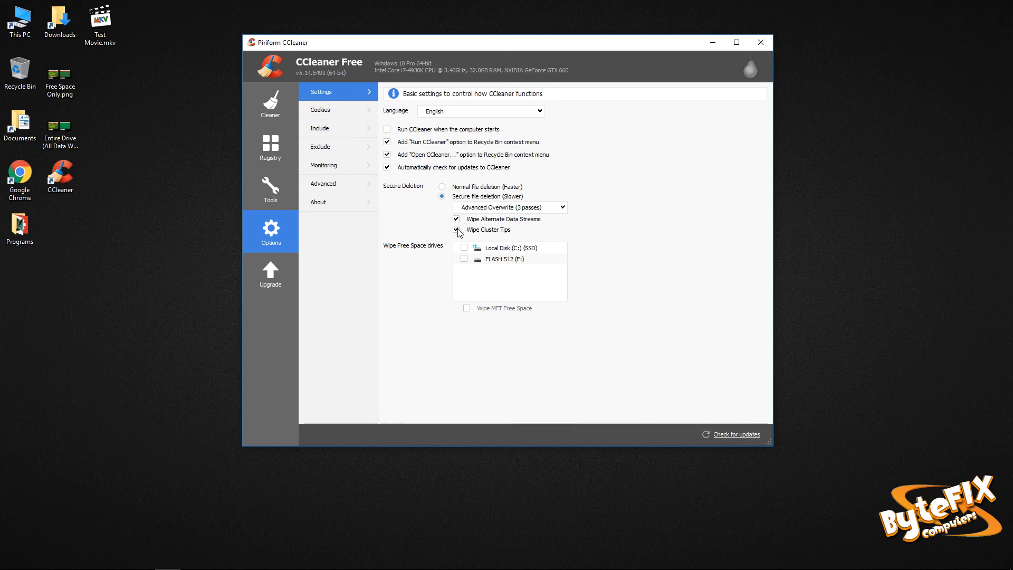
pyautogui.click(457, 229)
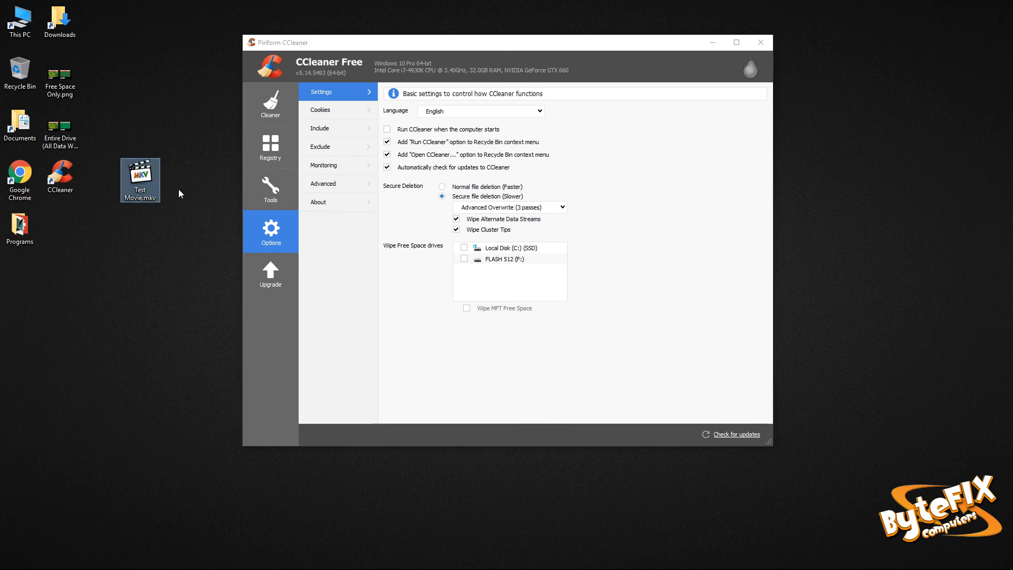
pyautogui.moveTo(140, 181)
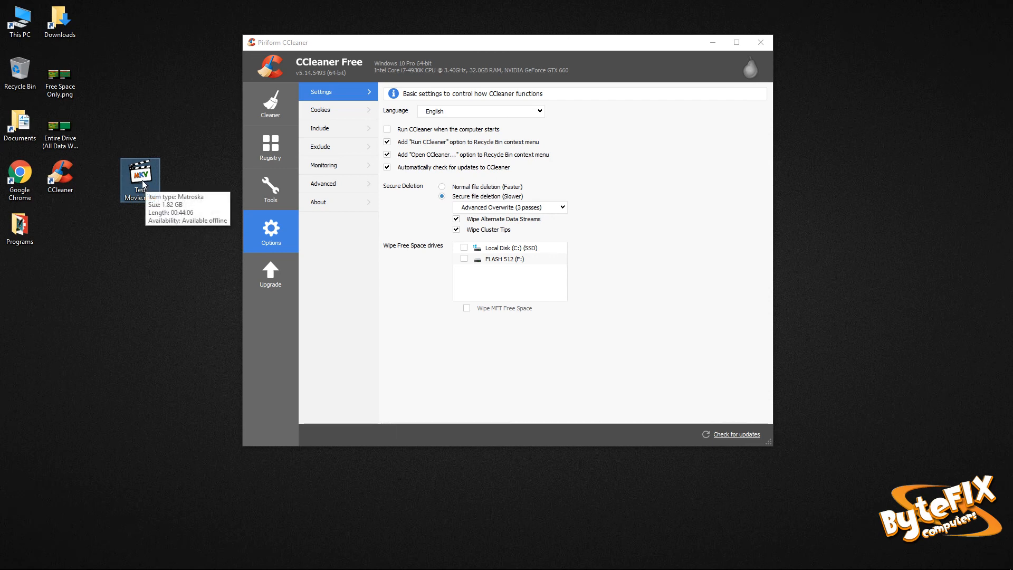
pyautogui.moveTo(20, 72)
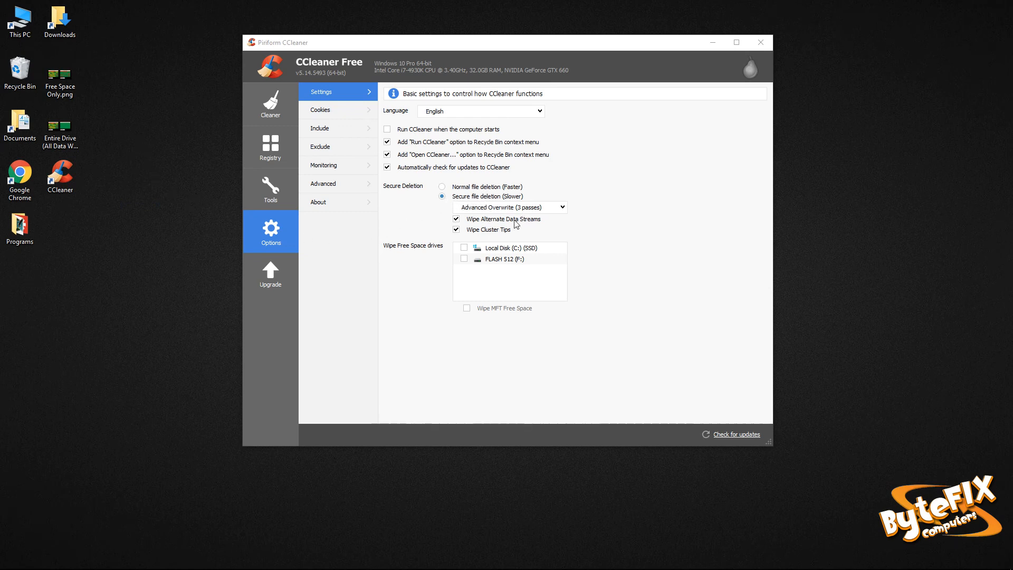
# Step: Go to CCleaner's Cleaner section listing Windows items such as Microsoft Edge
pyautogui.click(270, 103)
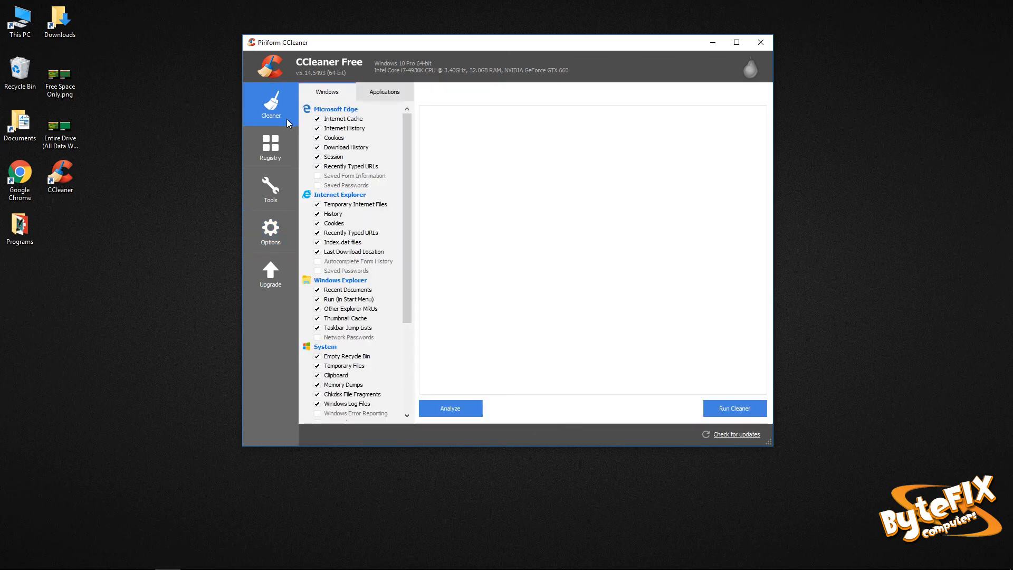
# Step: Run Cleaner to securely wipe the recycled movie, then run it again to confirm 0 bytes removed
pyautogui.click(450, 408)
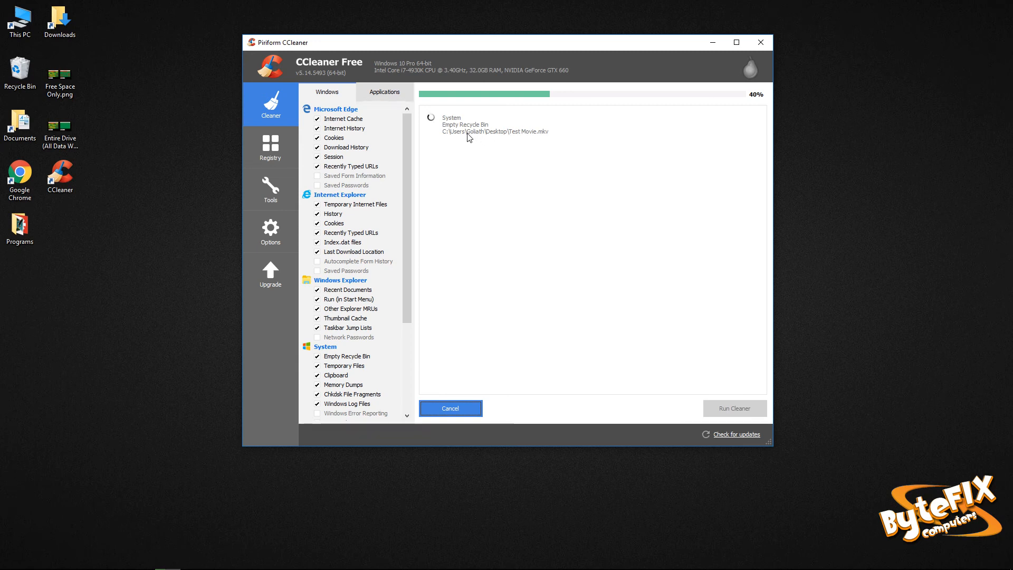
pyautogui.moveTo(536, 155)
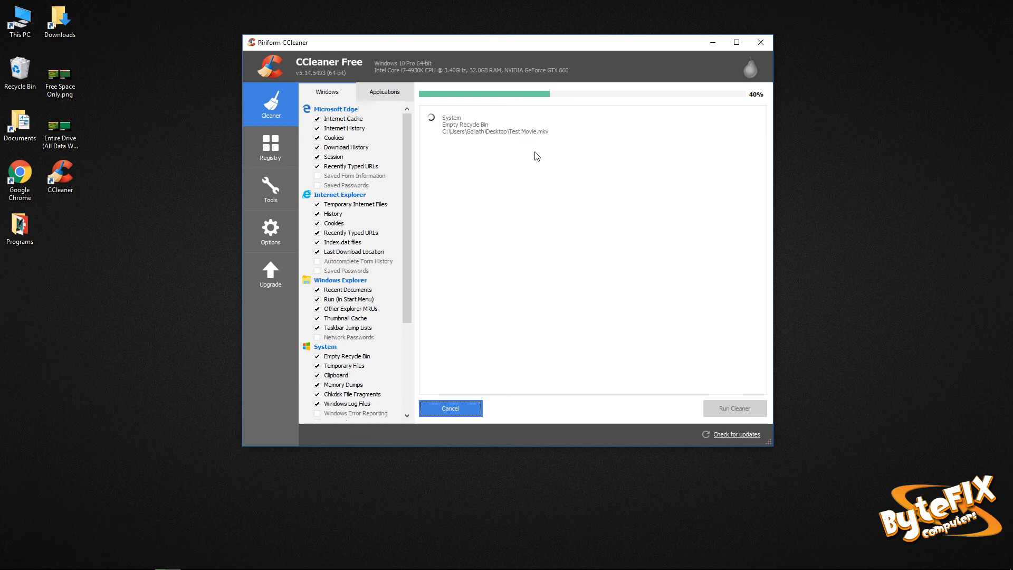
pyautogui.moveTo(141, 109)
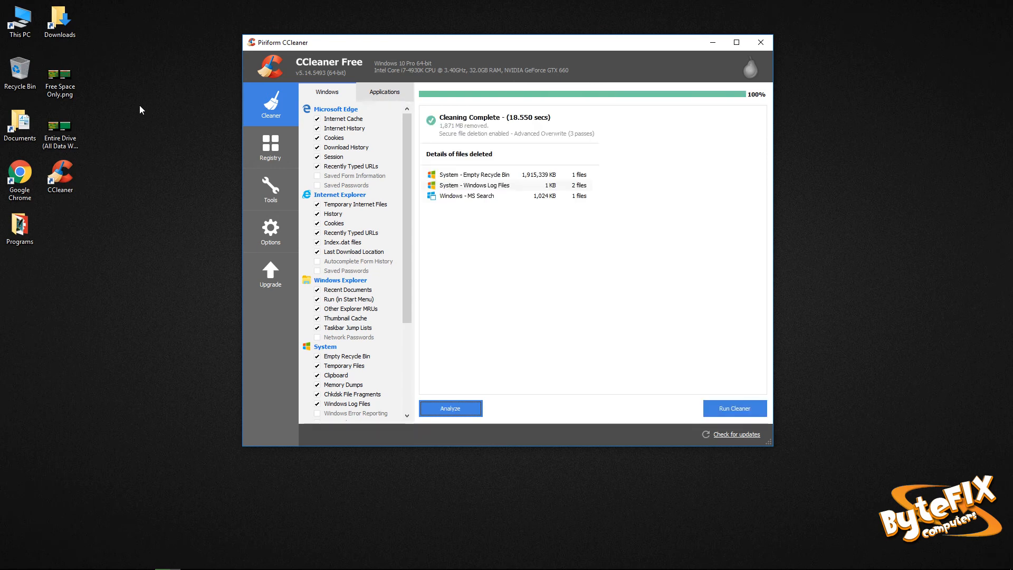
pyautogui.moveTo(515, 135)
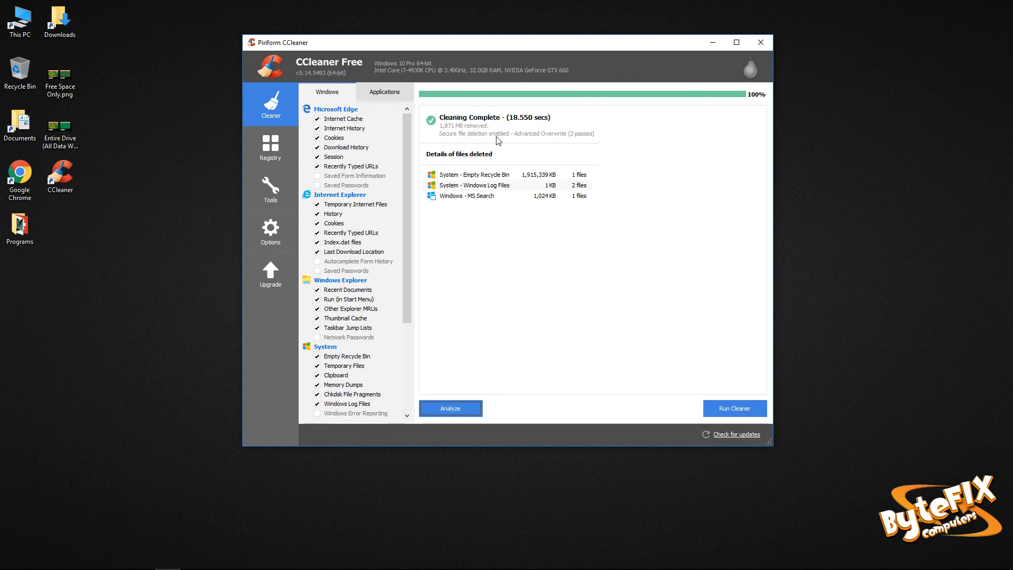
pyautogui.moveTo(584, 141)
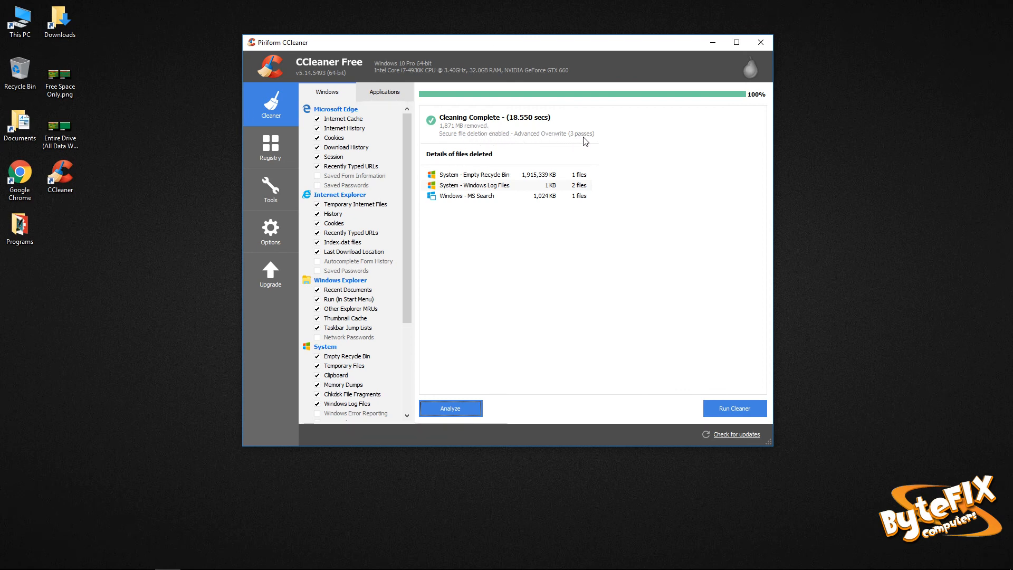
pyautogui.moveTo(597, 158)
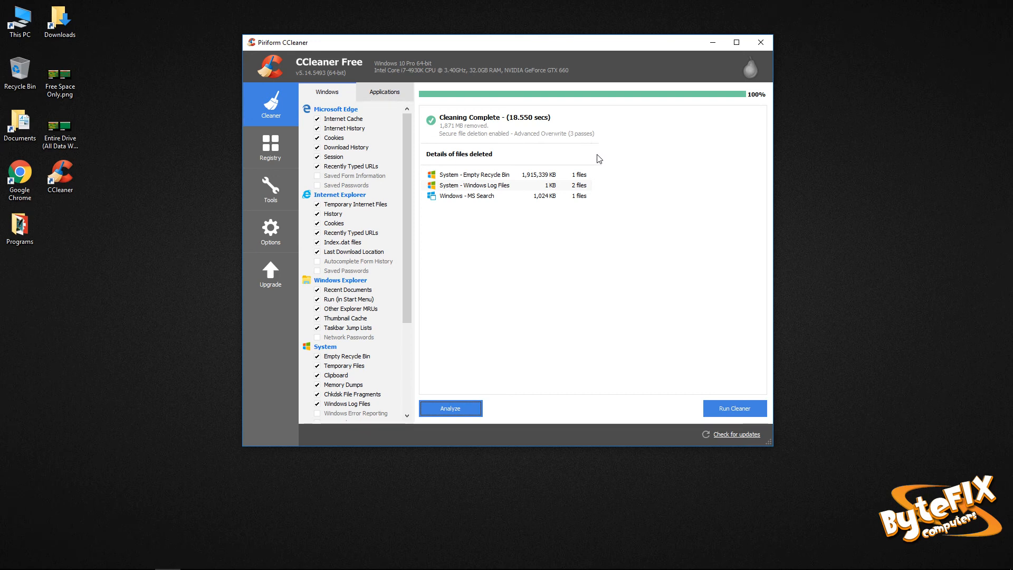
pyautogui.moveTo(515, 170)
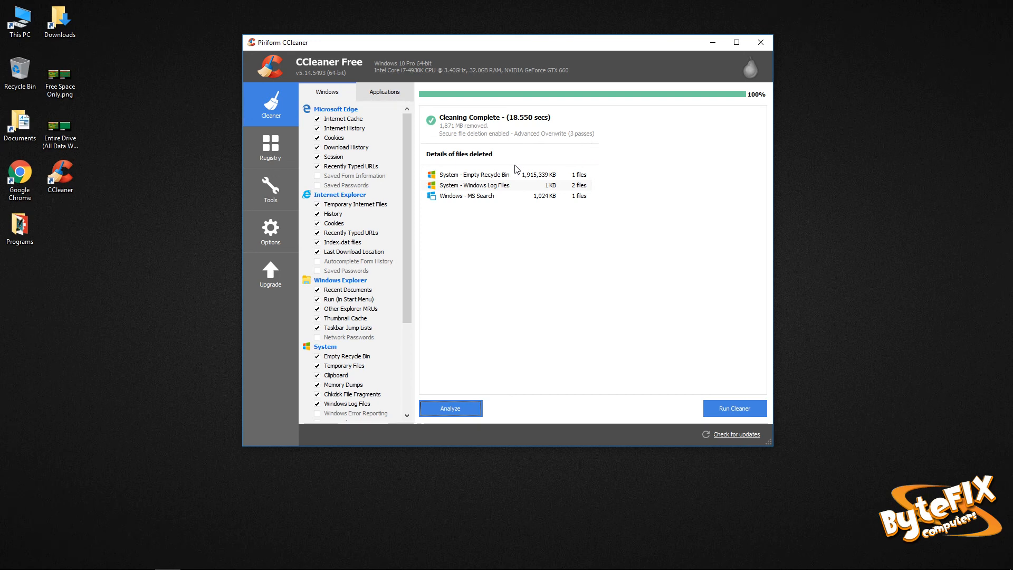
pyautogui.moveTo(520, 204)
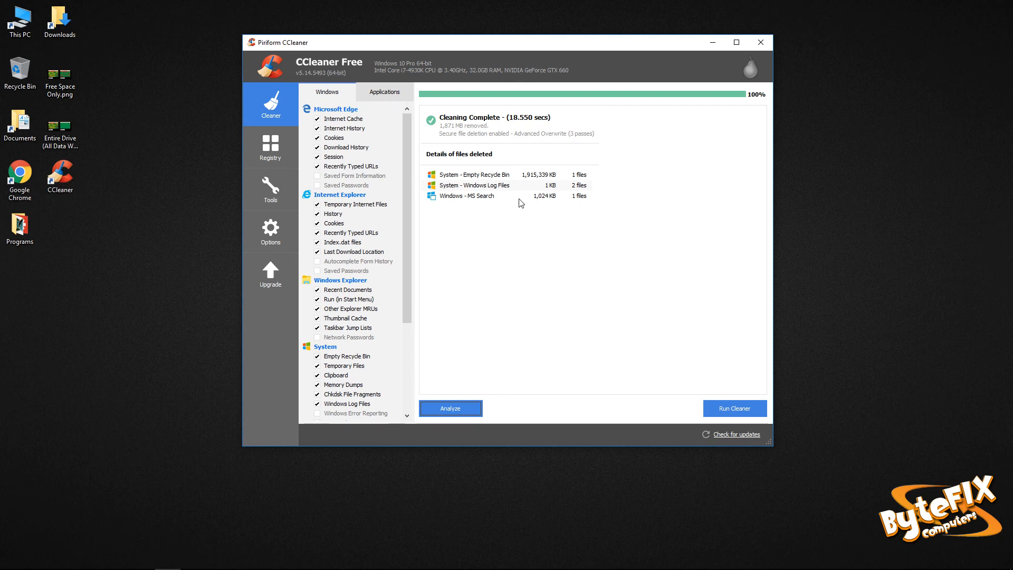
pyautogui.moveTo(575, 218)
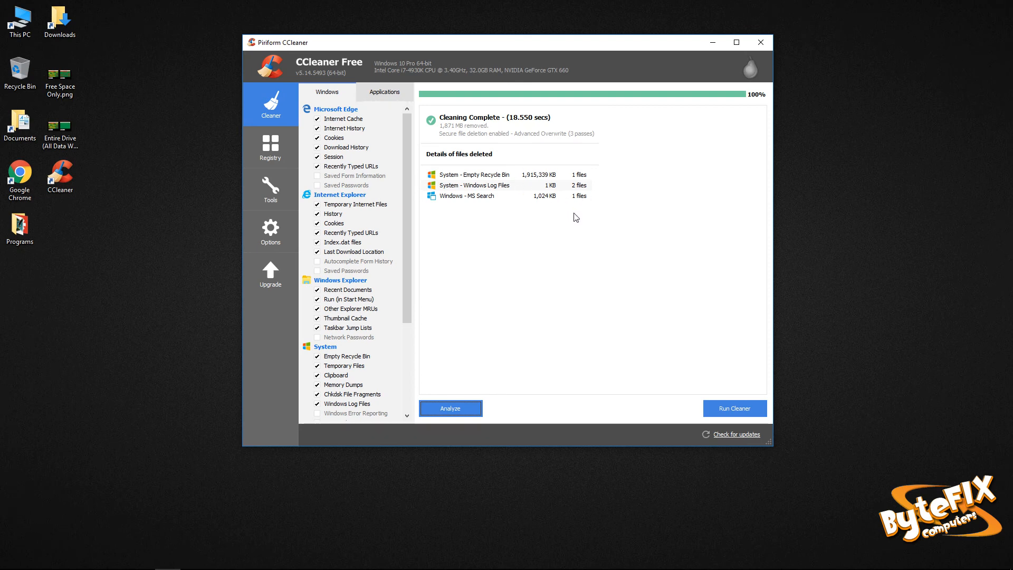
pyautogui.click(734, 408)
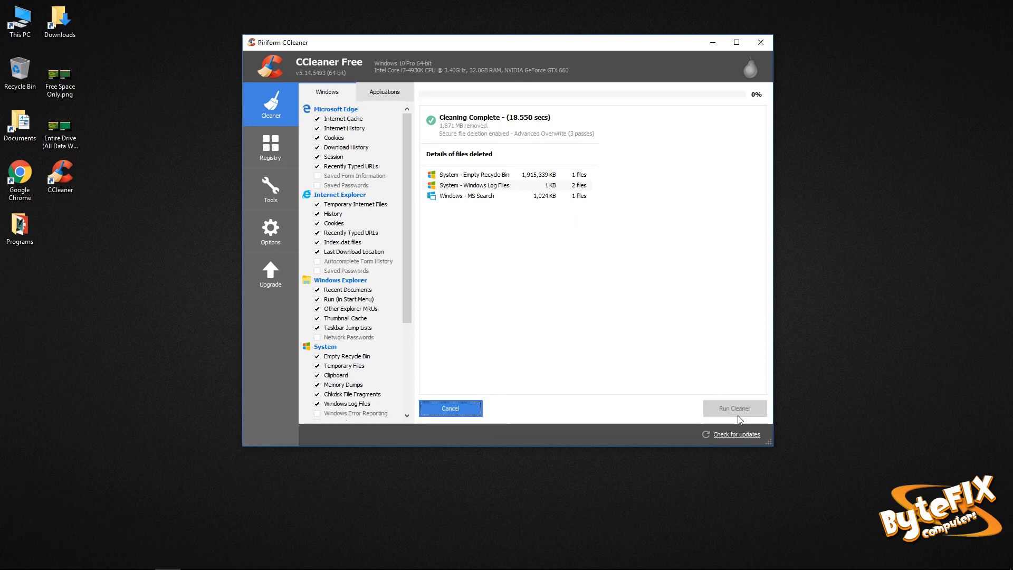
pyautogui.click(734, 407)
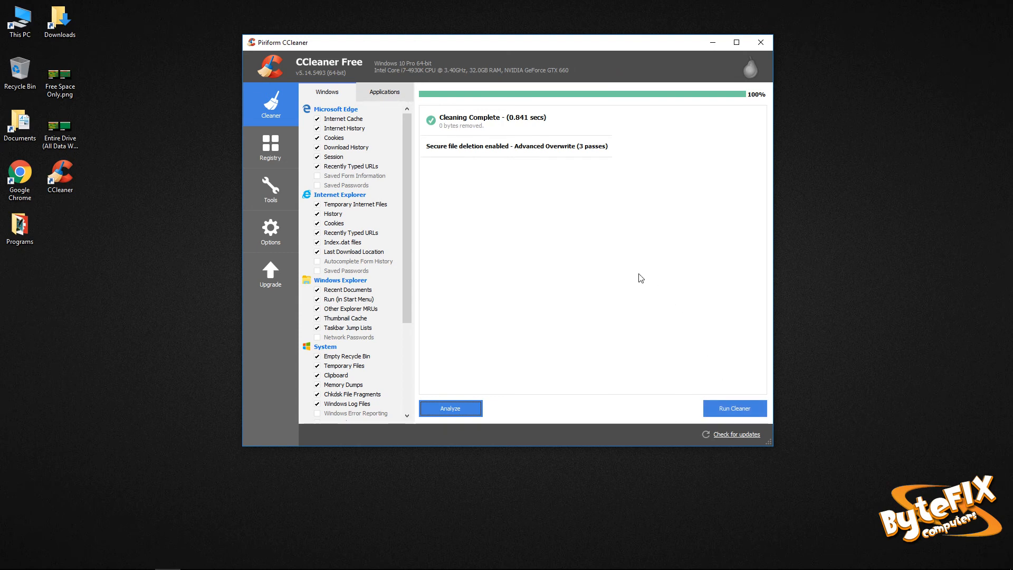